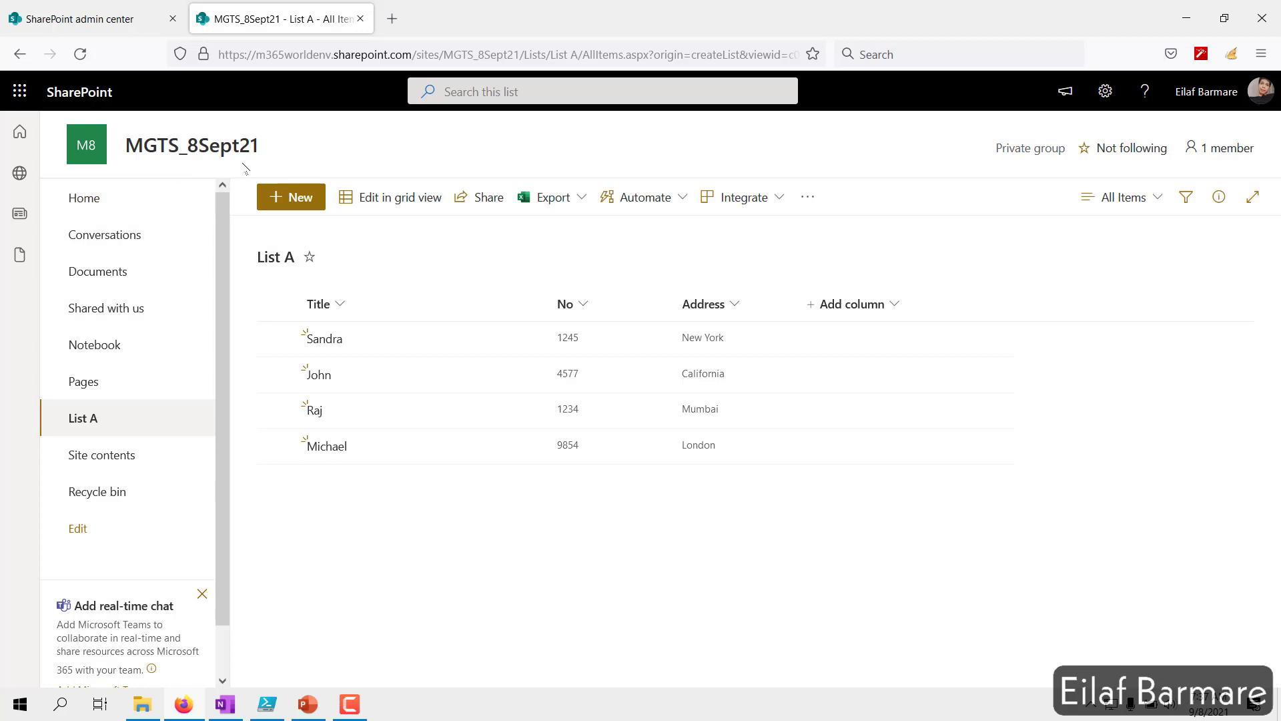
{"action": "mouse_move", "coordinate": [328, 445]}
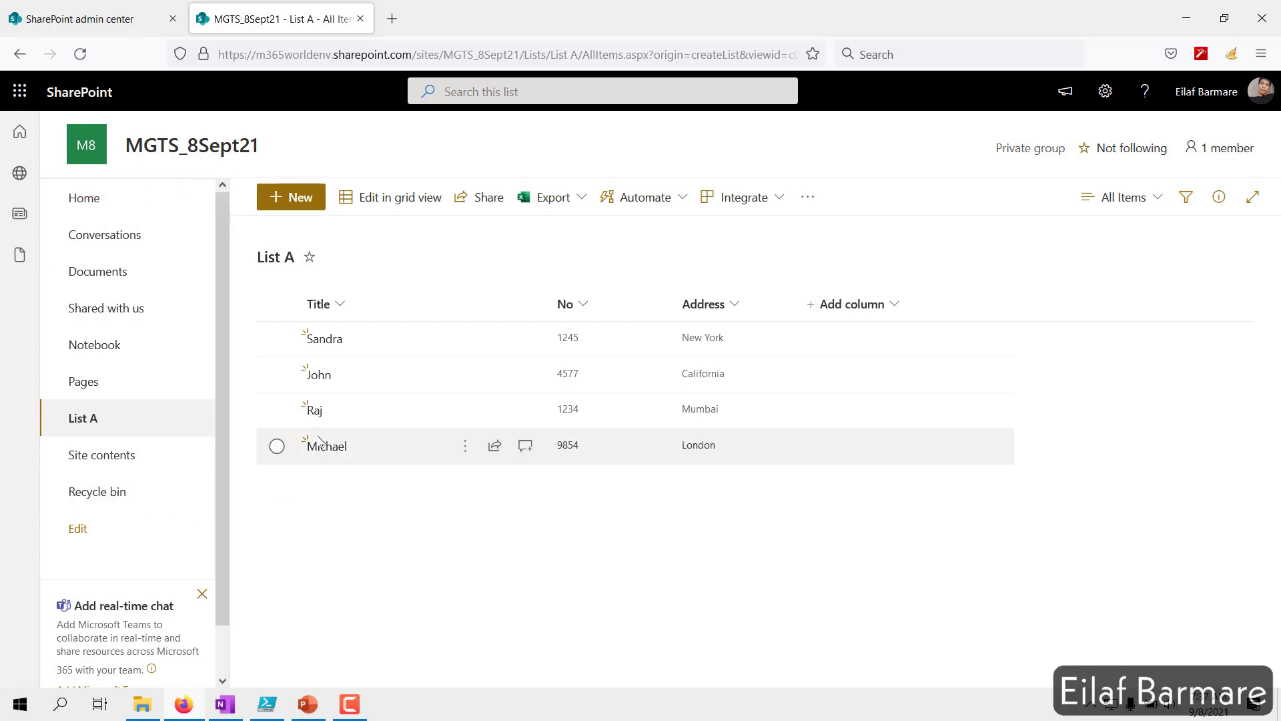
{"action": "mouse_move", "coordinate": [1052, 193]}
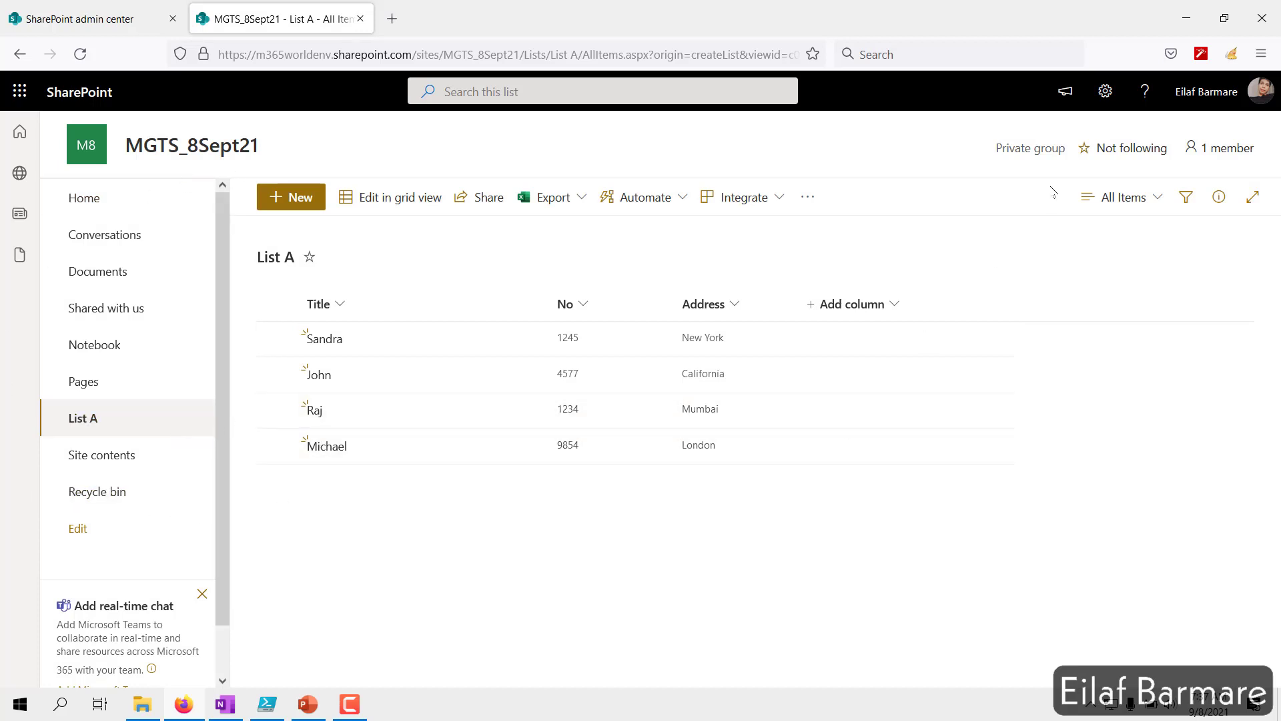
Open List A's List settings page from the SharePoint gear menu
{"action": "left_click", "coordinate": [1105, 91]}
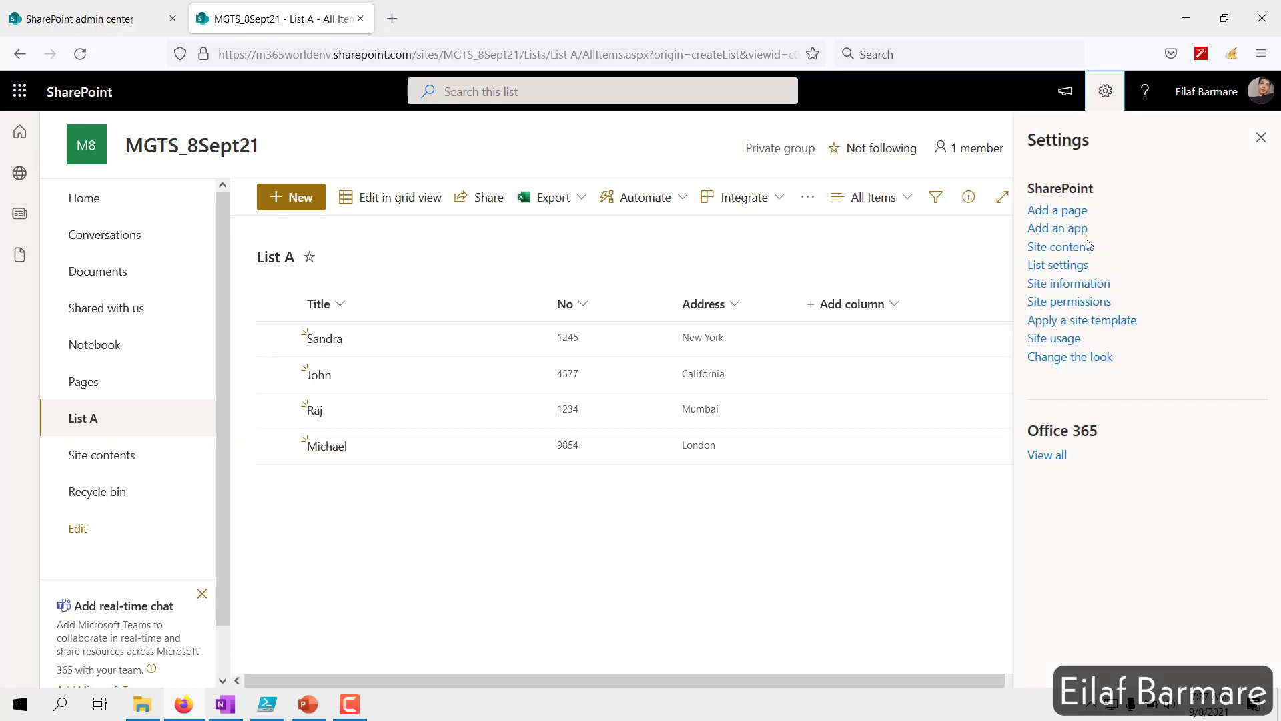
{"action": "left_click", "coordinate": [1058, 265]}
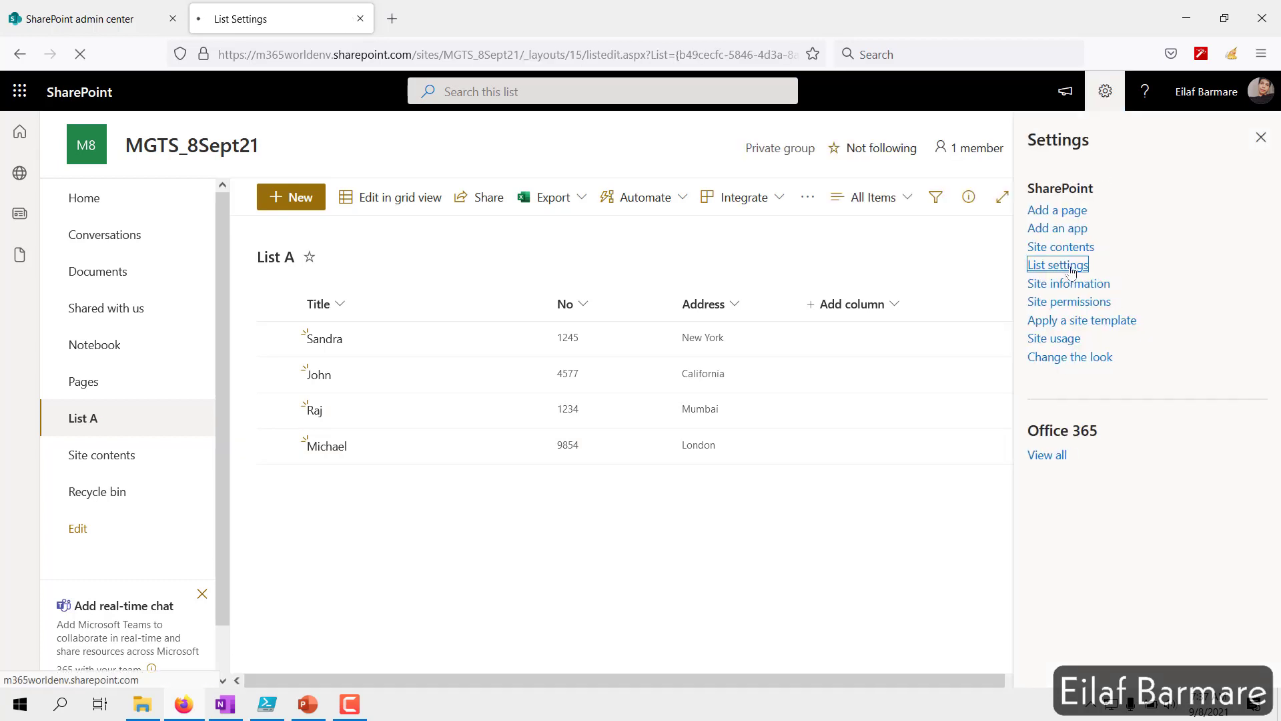
{"action": "left_click", "coordinate": [1057, 264]}
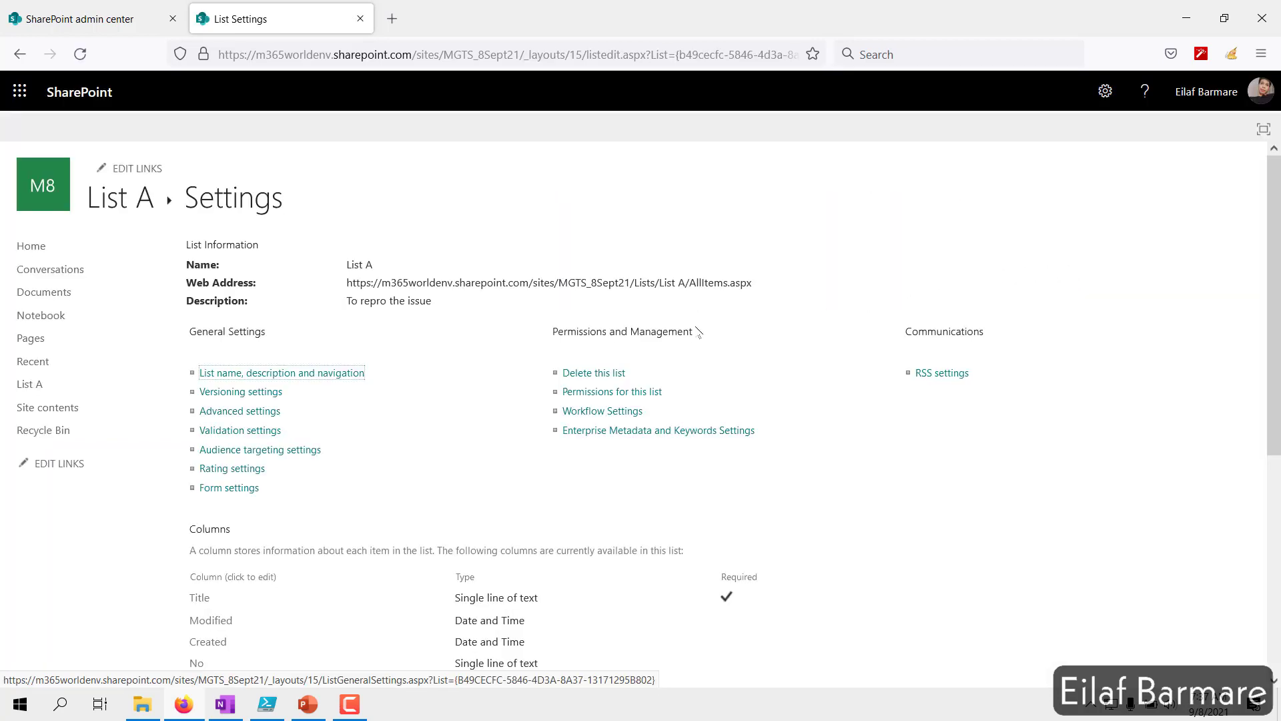
{"action": "mouse_move", "coordinate": [803, 484]}
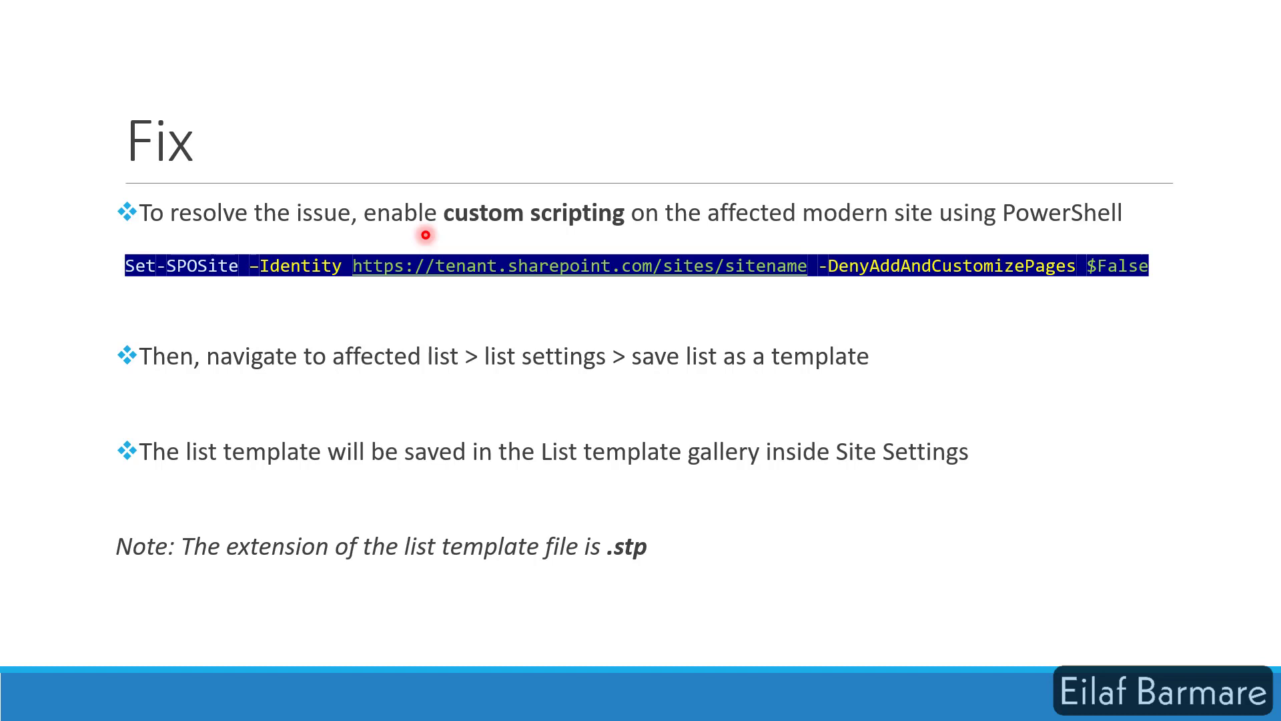
{"action": "mouse_move", "coordinate": [448, 237]}
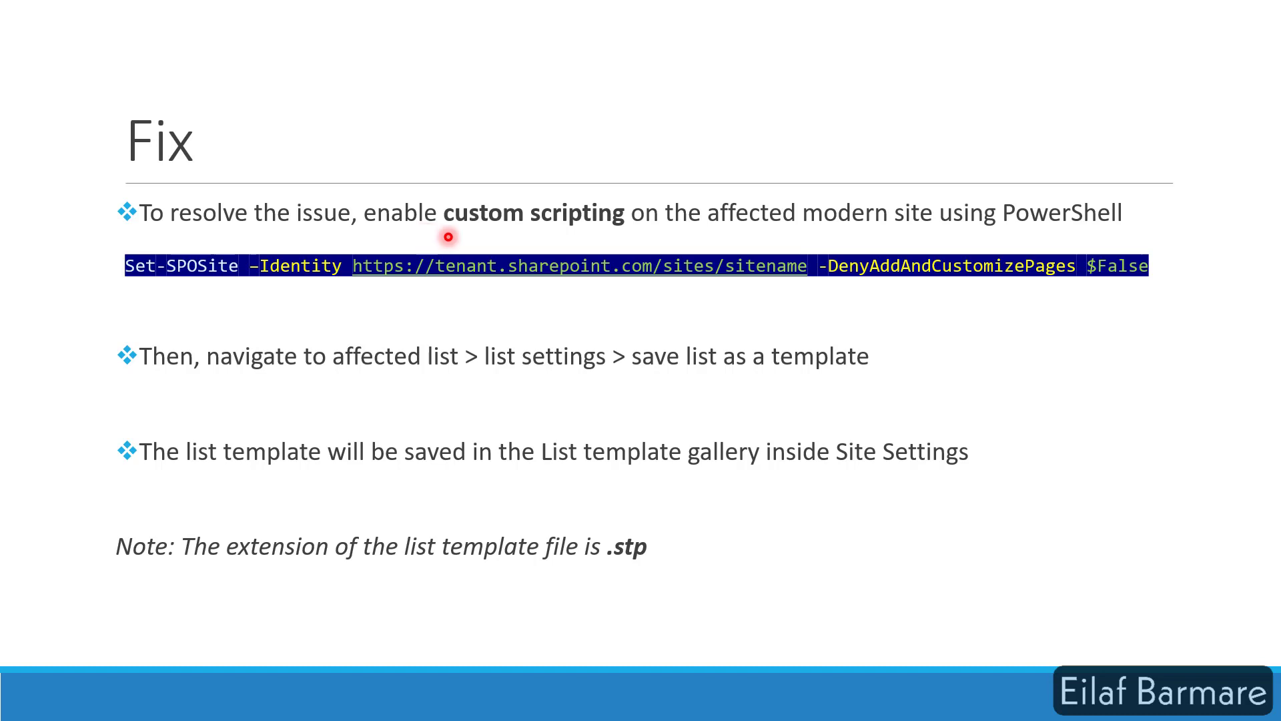
{"action": "mouse_move", "coordinate": [287, 299]}
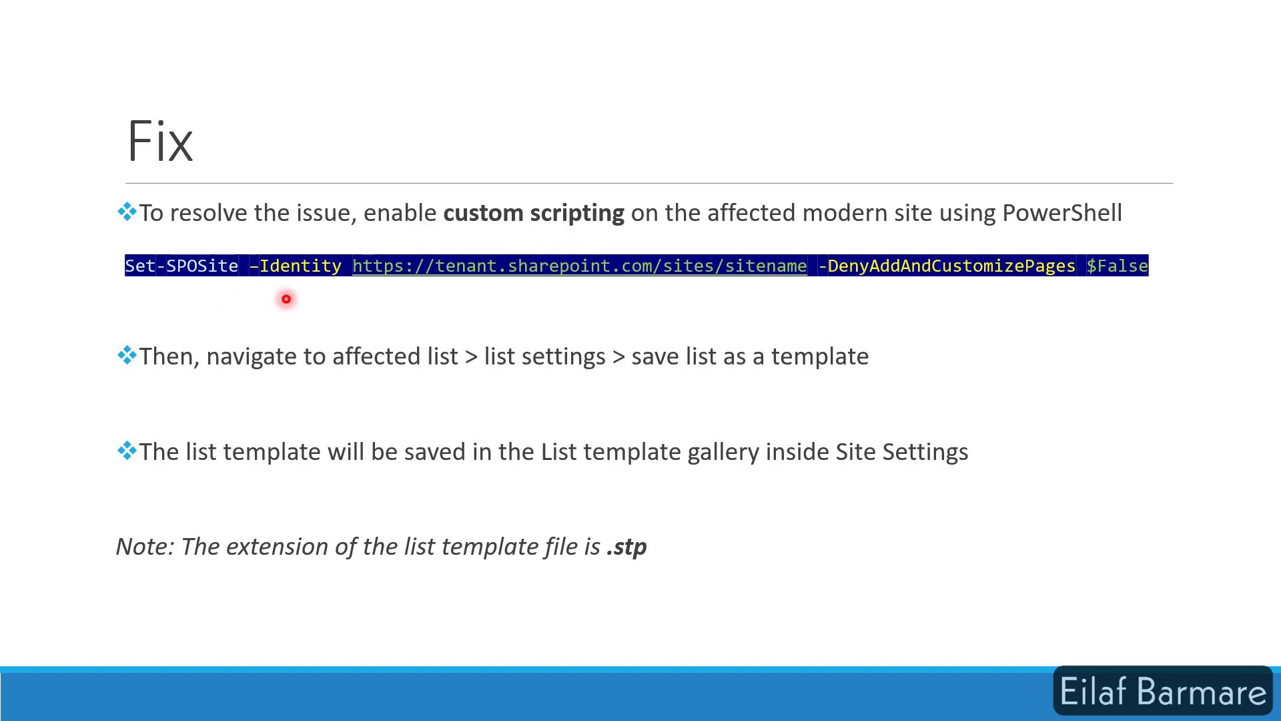
{"action": "mouse_move", "coordinate": [893, 325]}
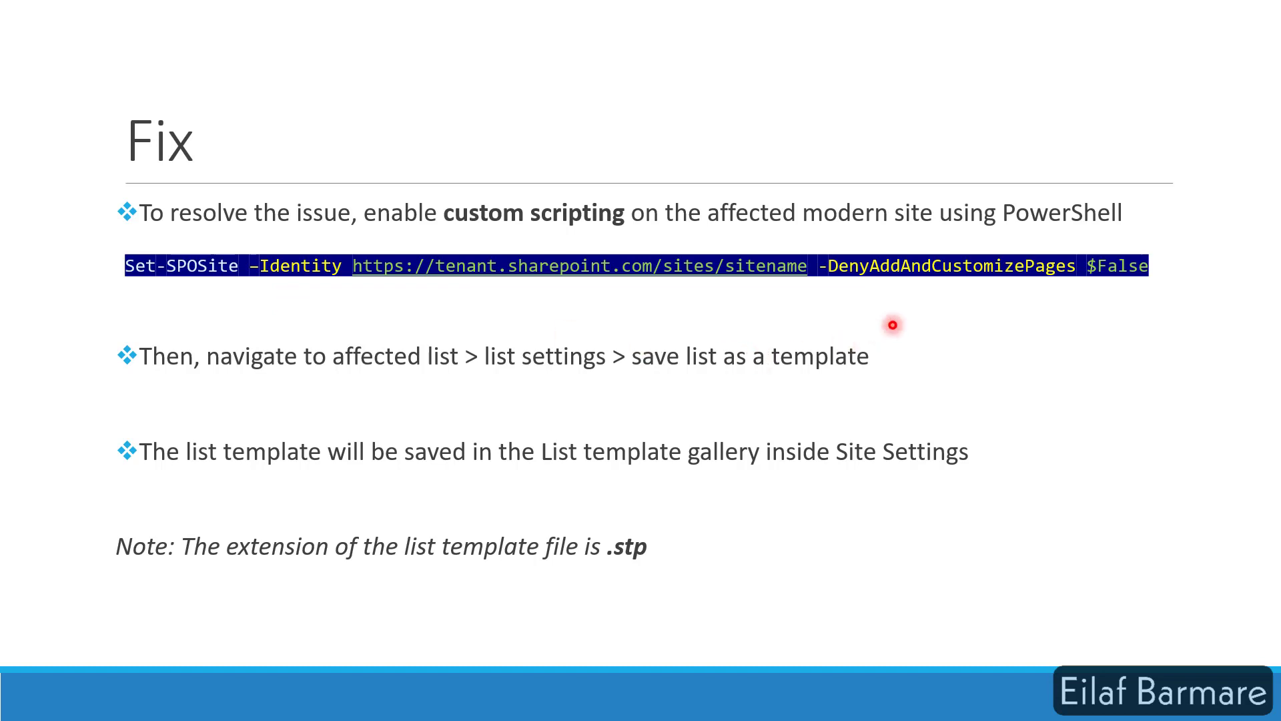
{"action": "mouse_move", "coordinate": [961, 287]}
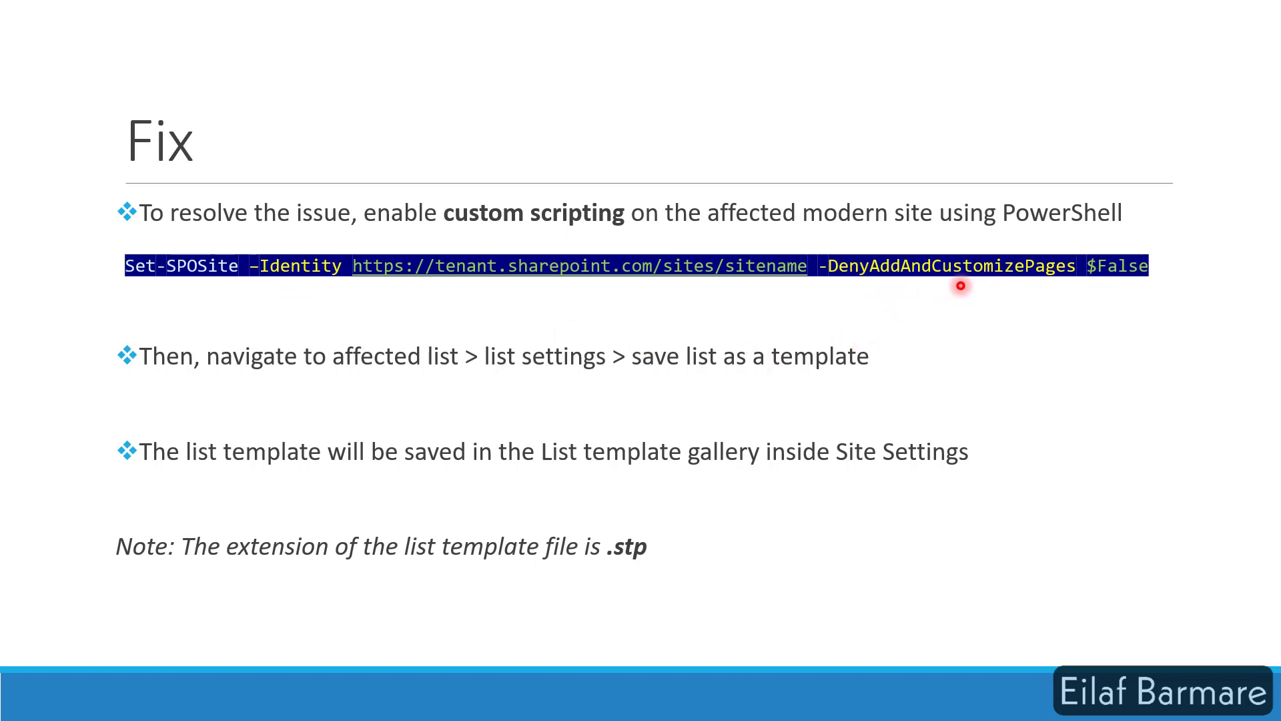
{"action": "mouse_move", "coordinate": [283, 408]}
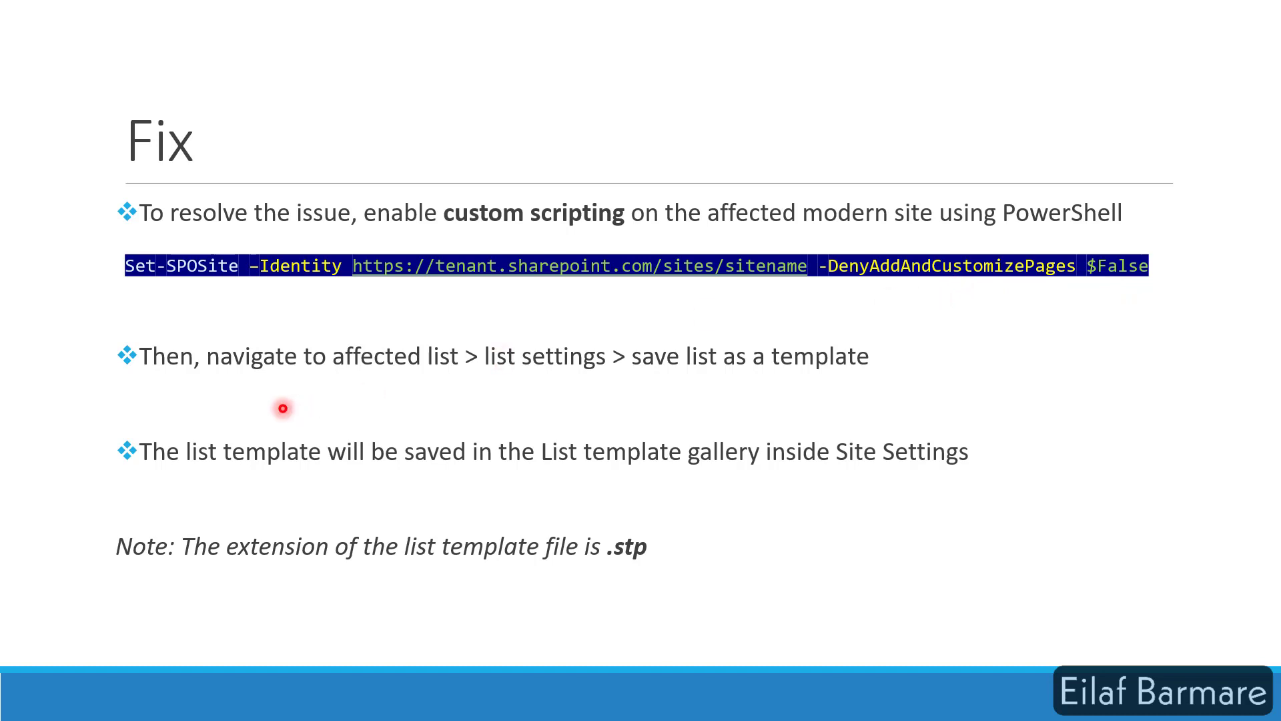
{"action": "mouse_move", "coordinate": [318, 302]}
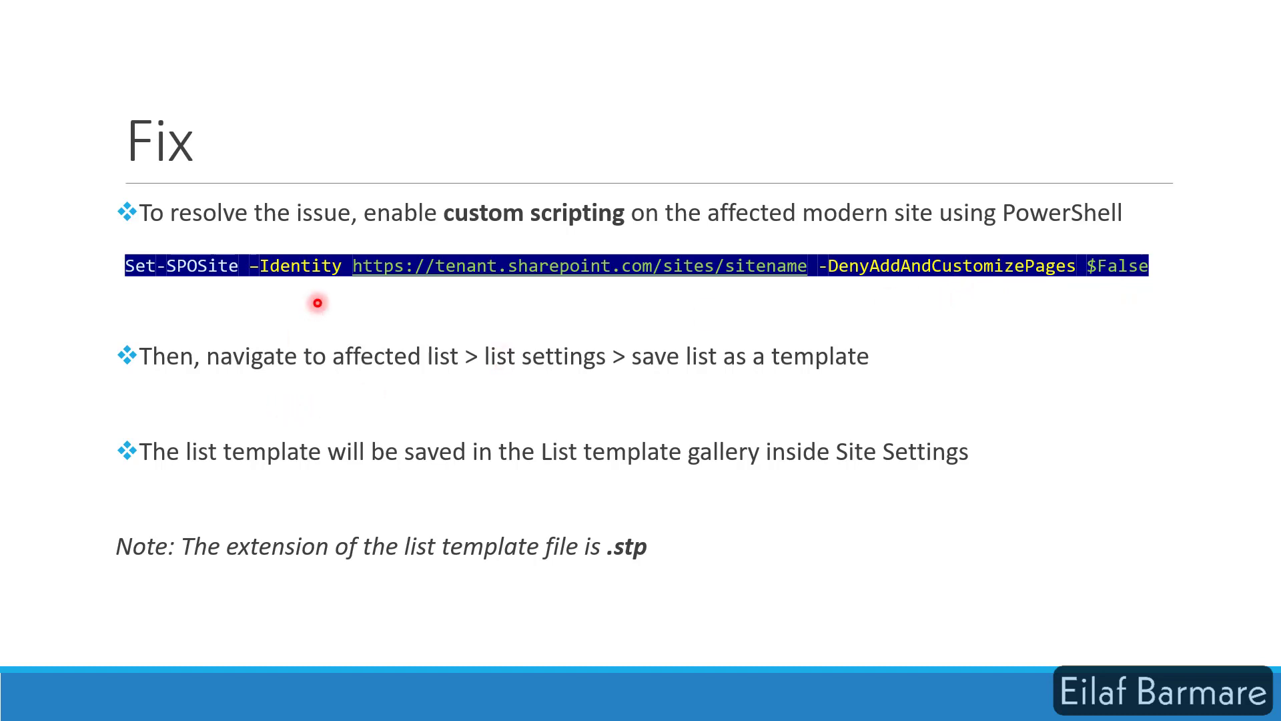
{"action": "mouse_move", "coordinate": [305, 387]}
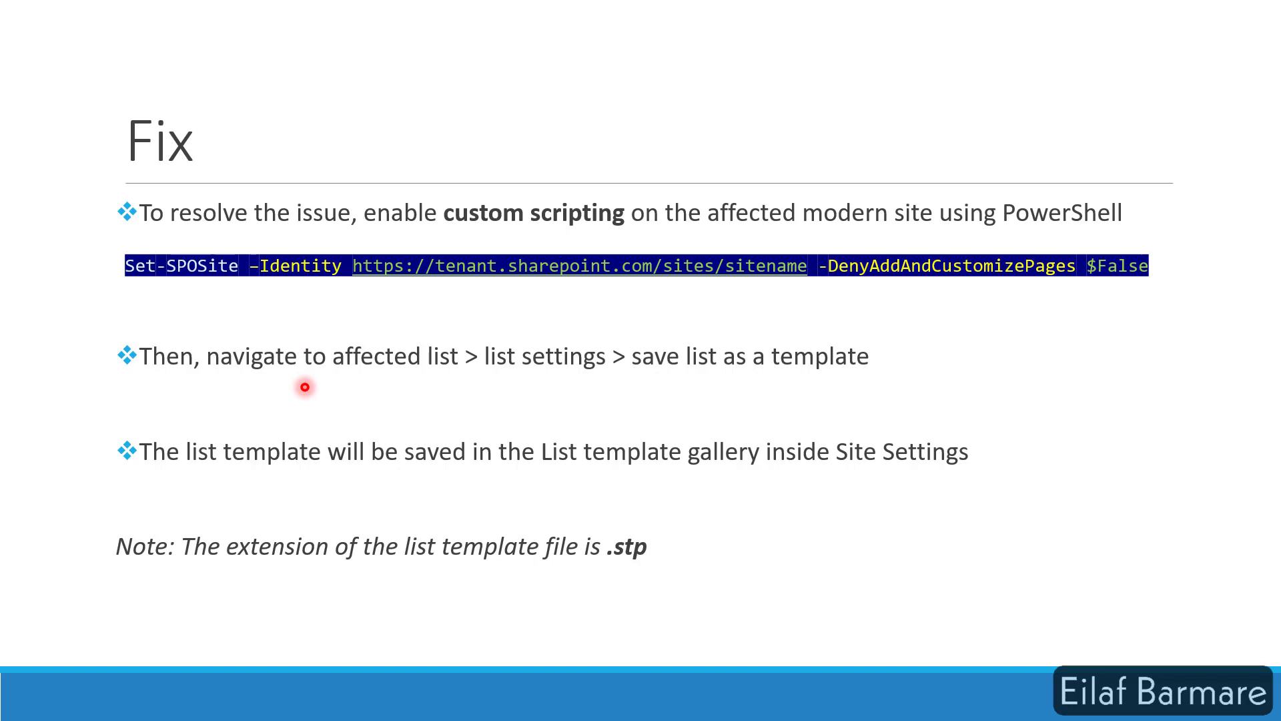
{"action": "mouse_move", "coordinate": [701, 398]}
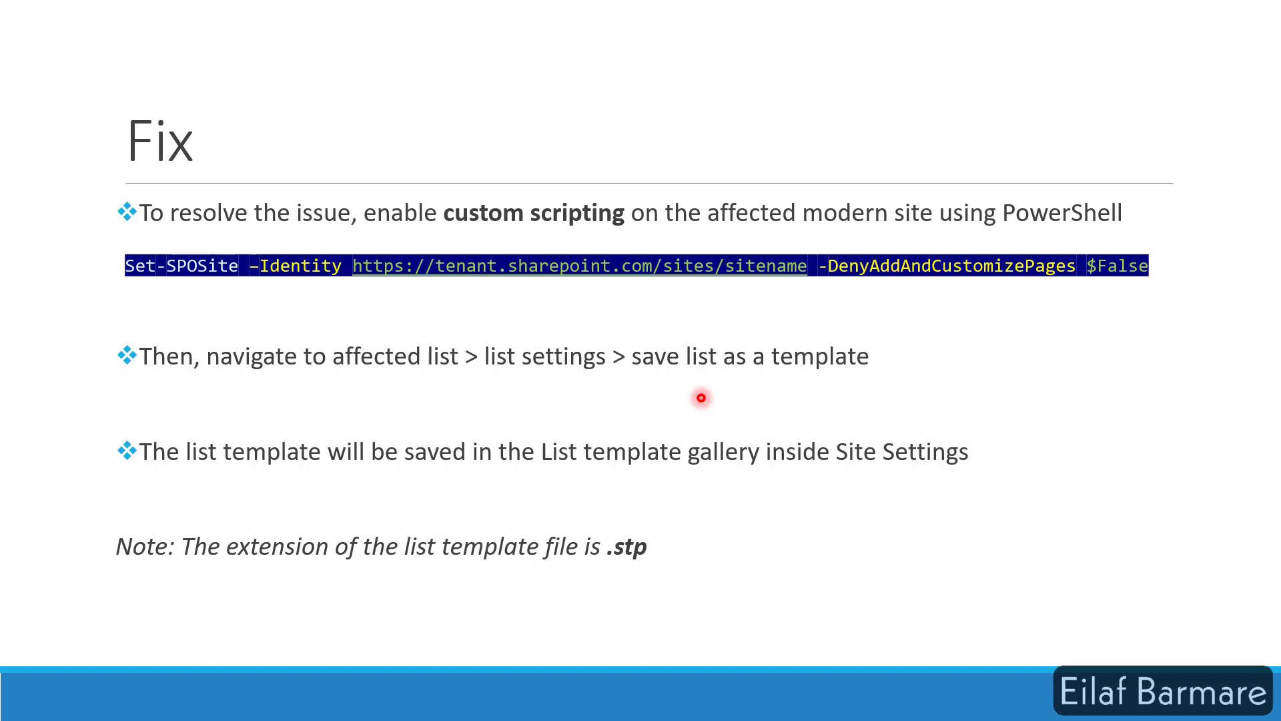
{"action": "mouse_move", "coordinate": [605, 489]}
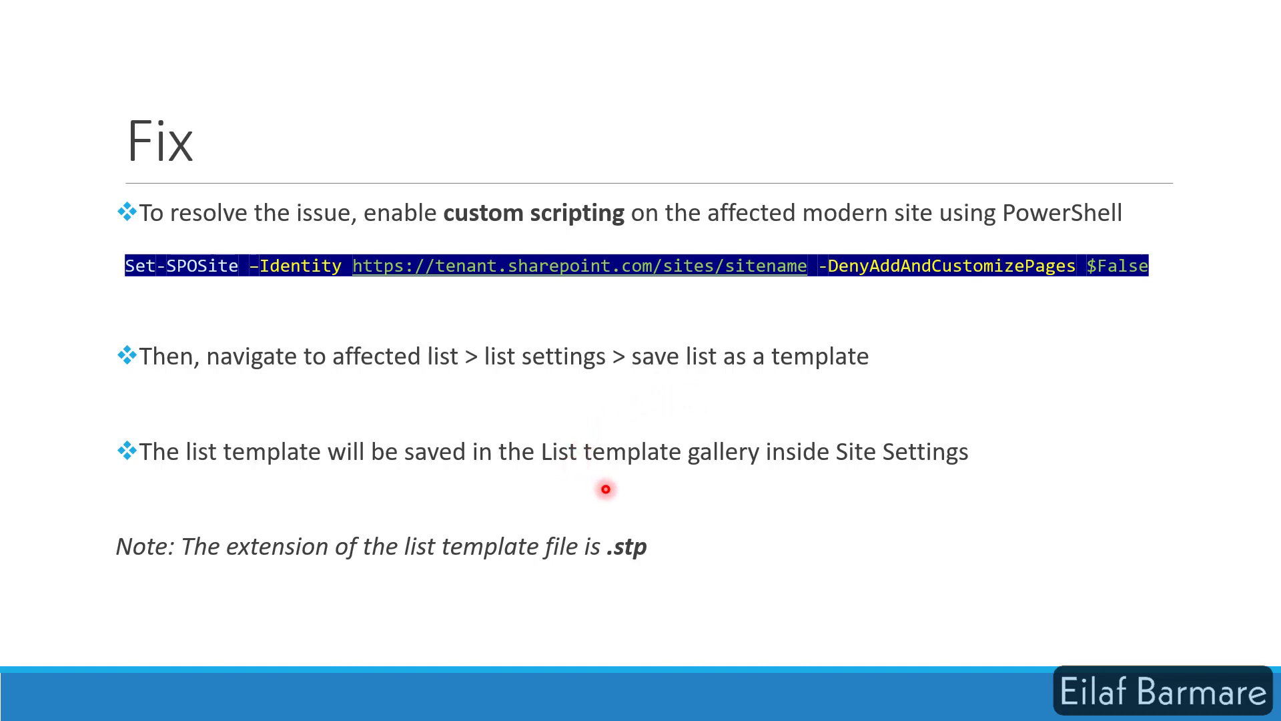
{"action": "mouse_move", "coordinate": [329, 593]}
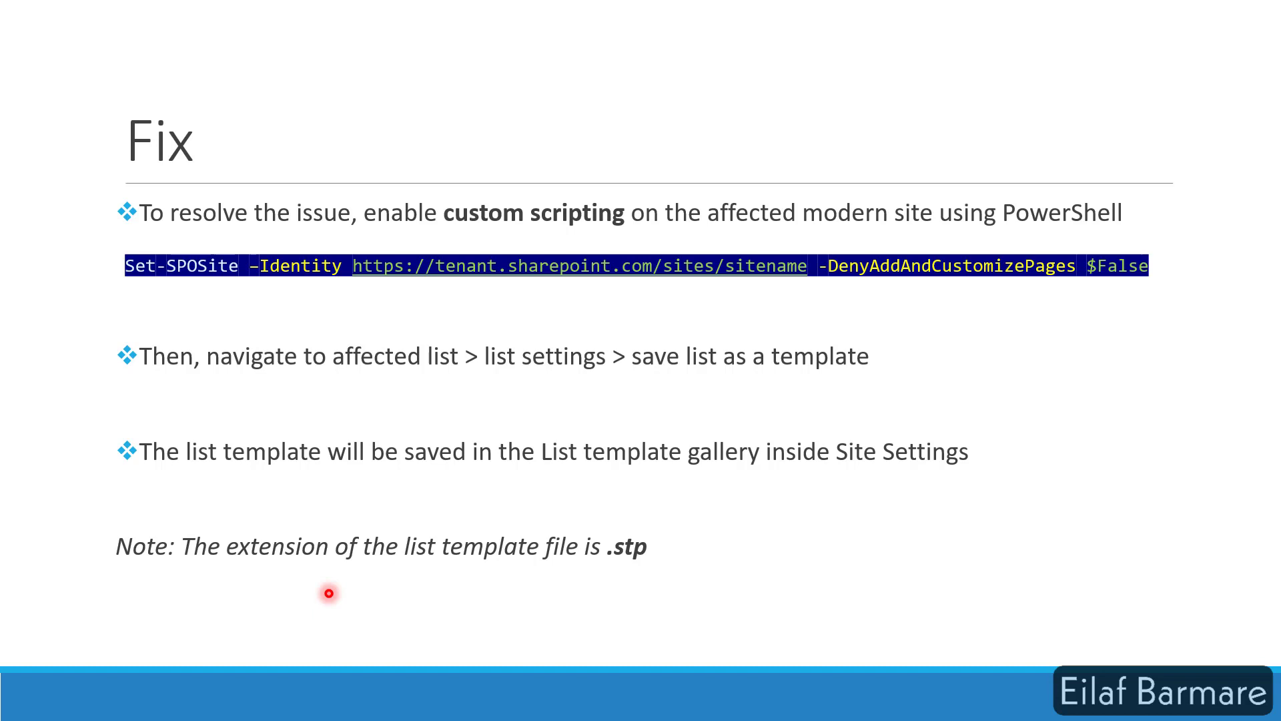
{"action": "left_click", "coordinate": [266, 705]}
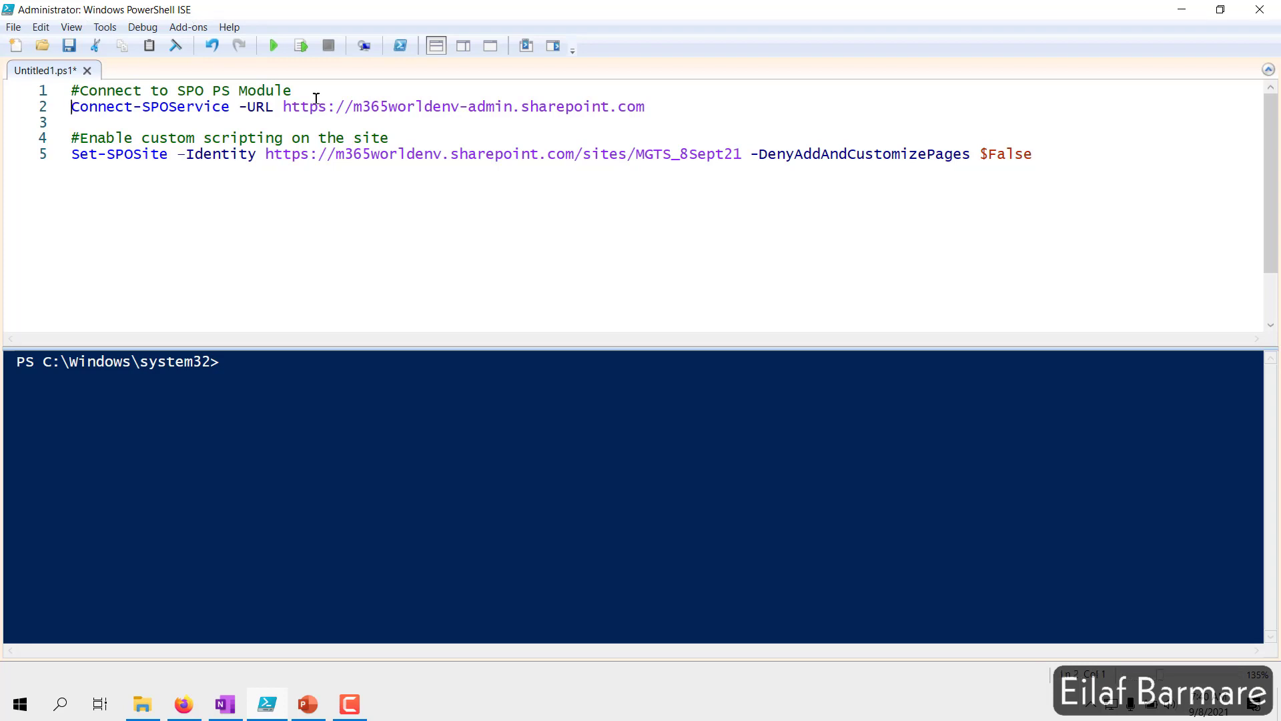
{"action": "left_click_drag", "start_coordinate": [72, 106], "coordinate": [644, 106]}
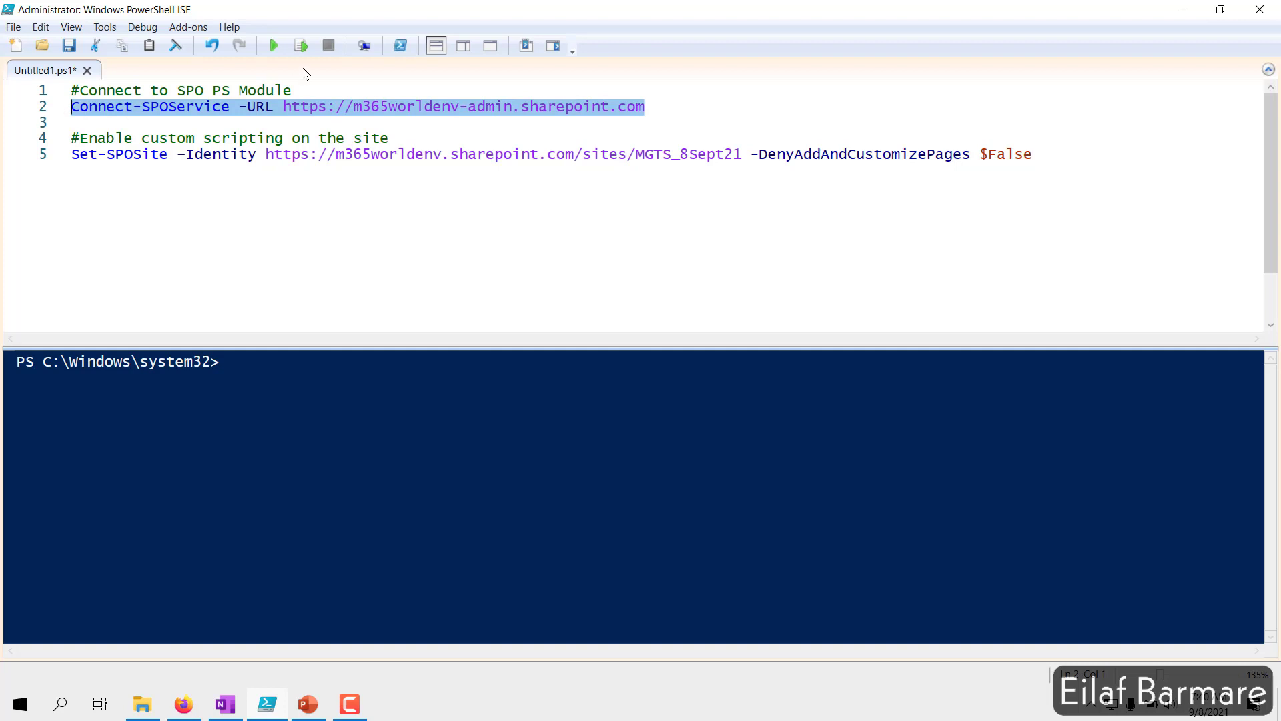
{"action": "left_click", "coordinate": [300, 46]}
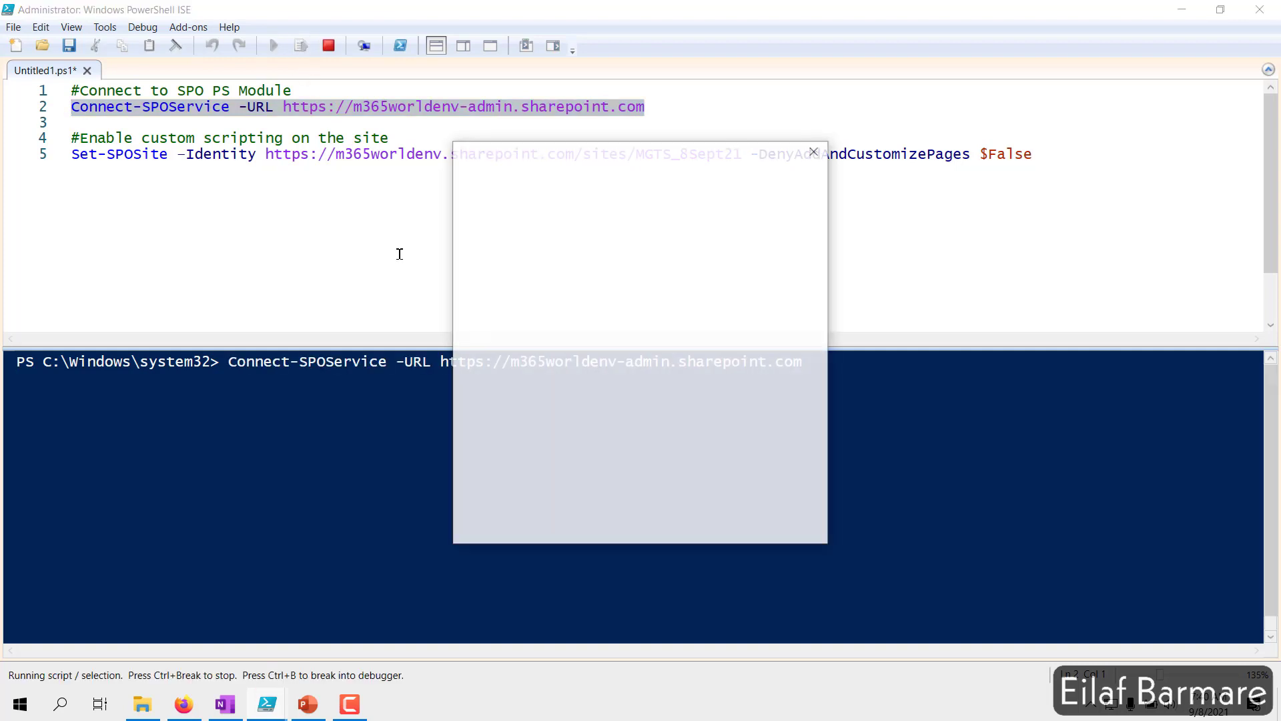
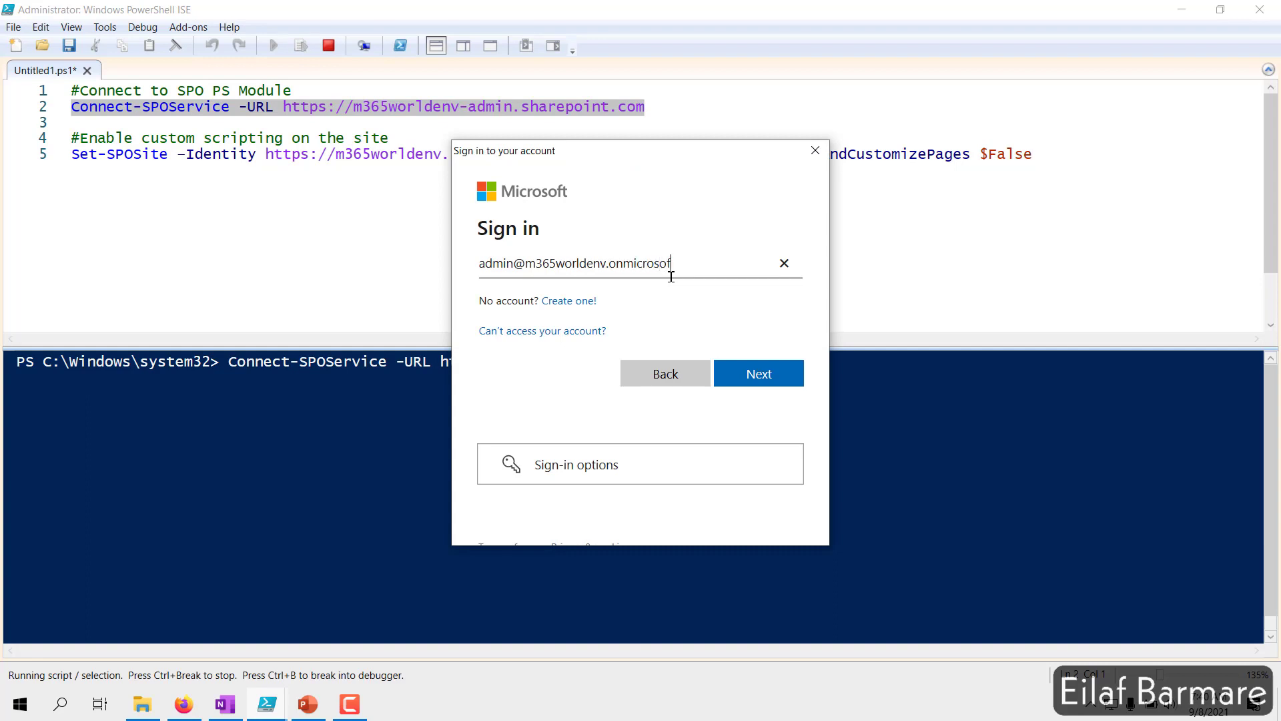
{"action": "left_click", "coordinate": [758, 373]}
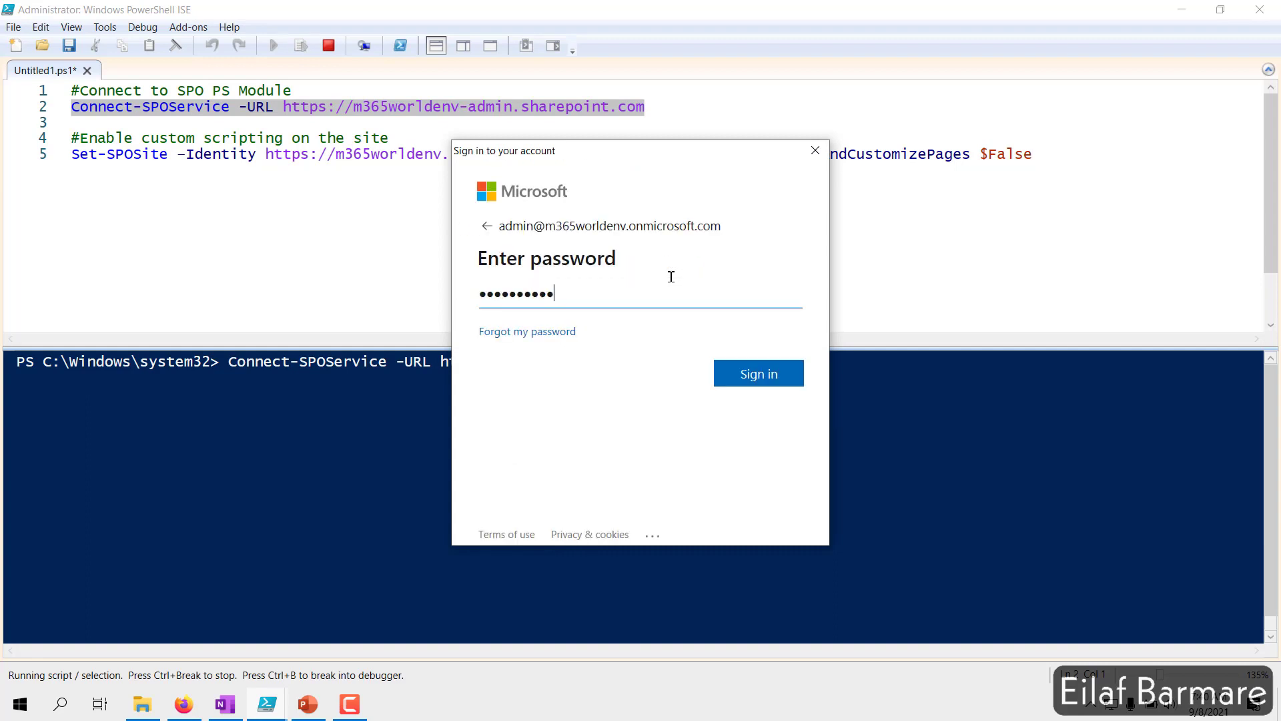
{"action": "left_click", "coordinate": [758, 373]}
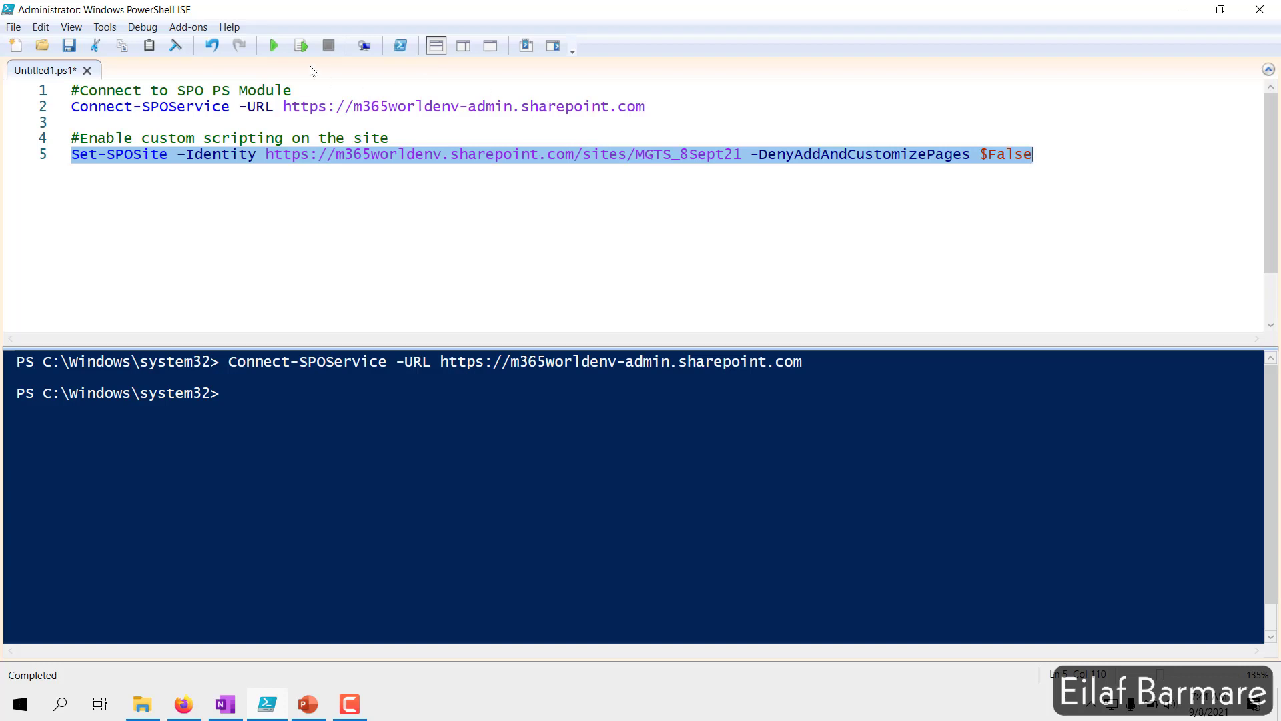
Run Set-SPOSite with -DenyAddAndCustomizePages $False, then confirm Get-SPOSite reports Disabled
{"action": "left_click", "coordinate": [301, 46]}
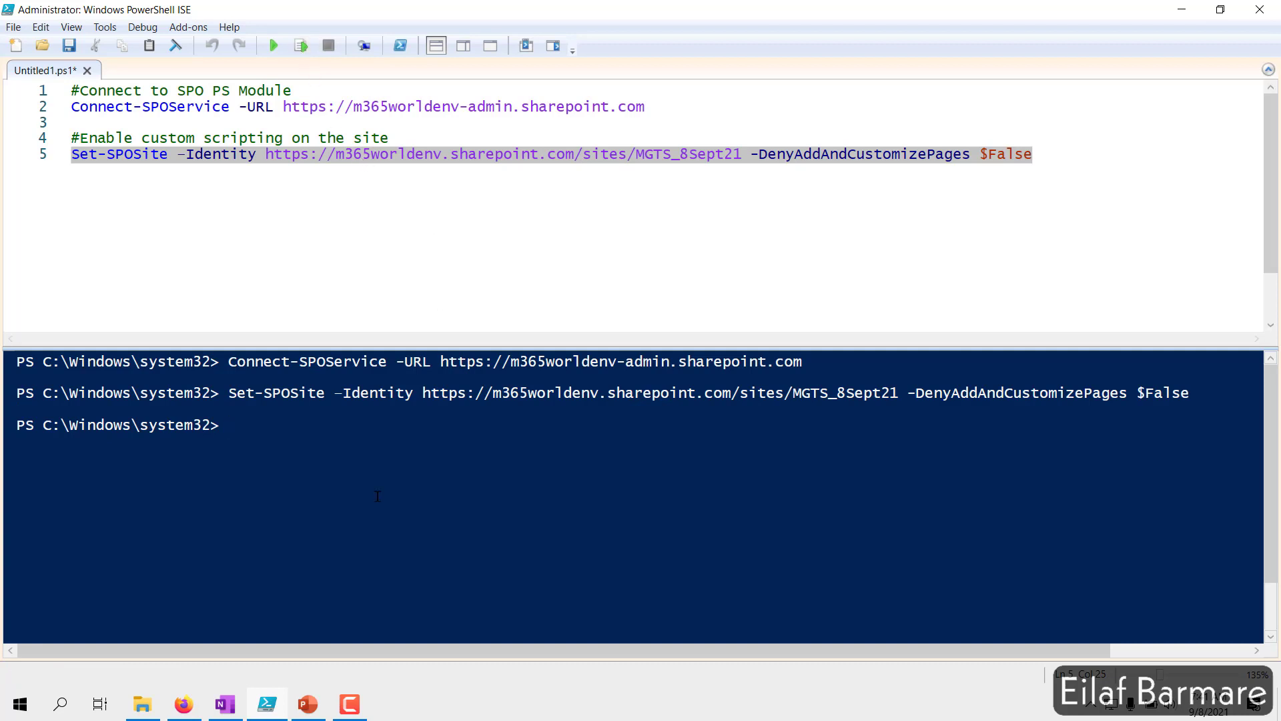
{"action": "type", "text": "Get-SPO"}
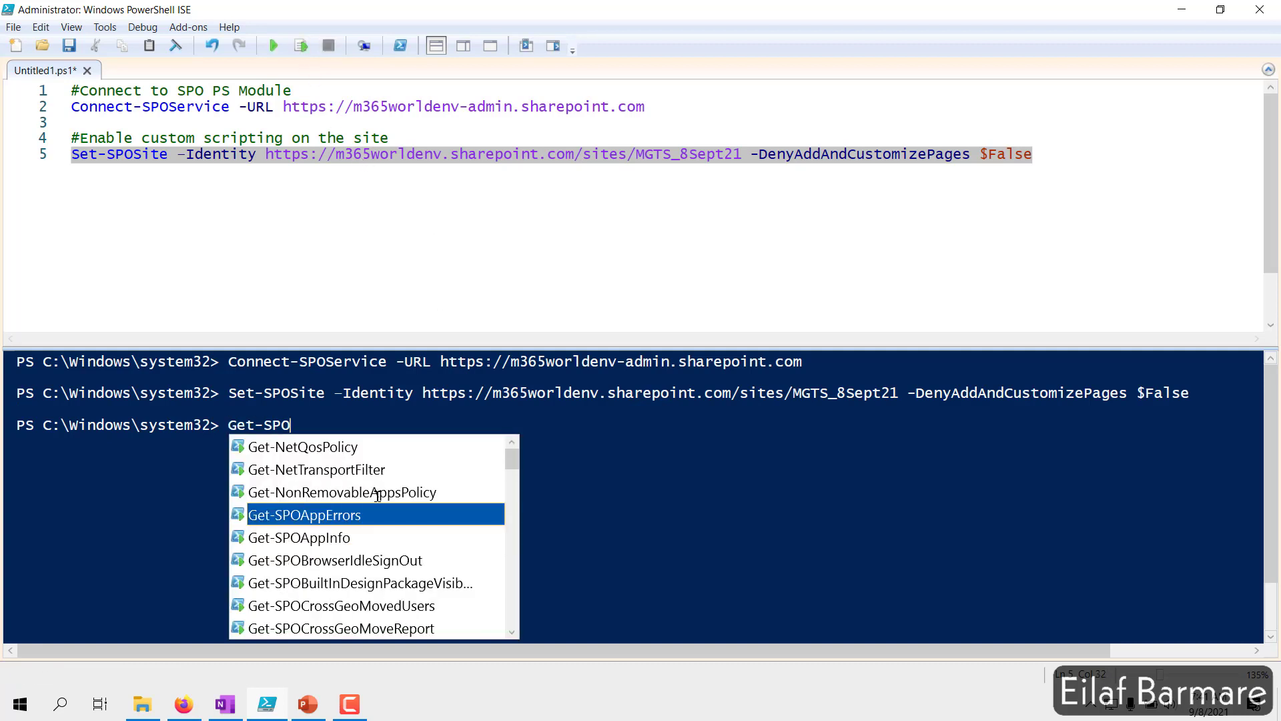
{"action": "type", "text": "Site"}
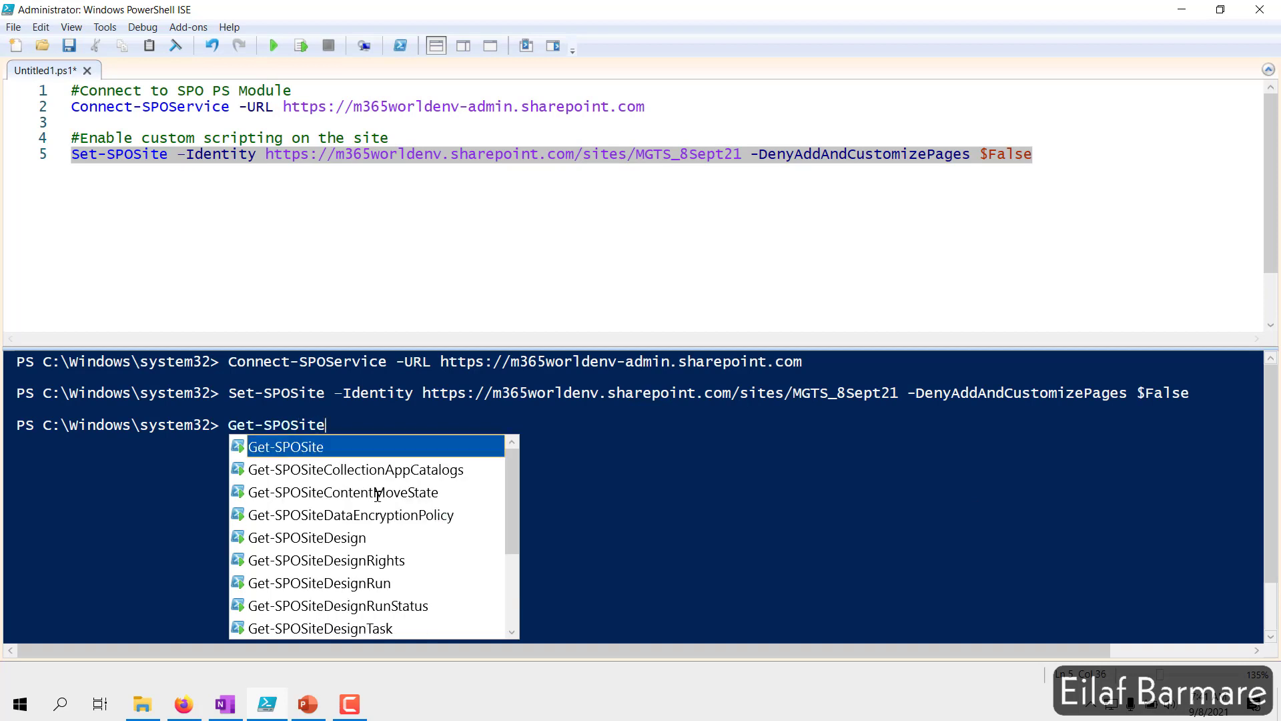
{"action": "type", "text": "-Identity"}
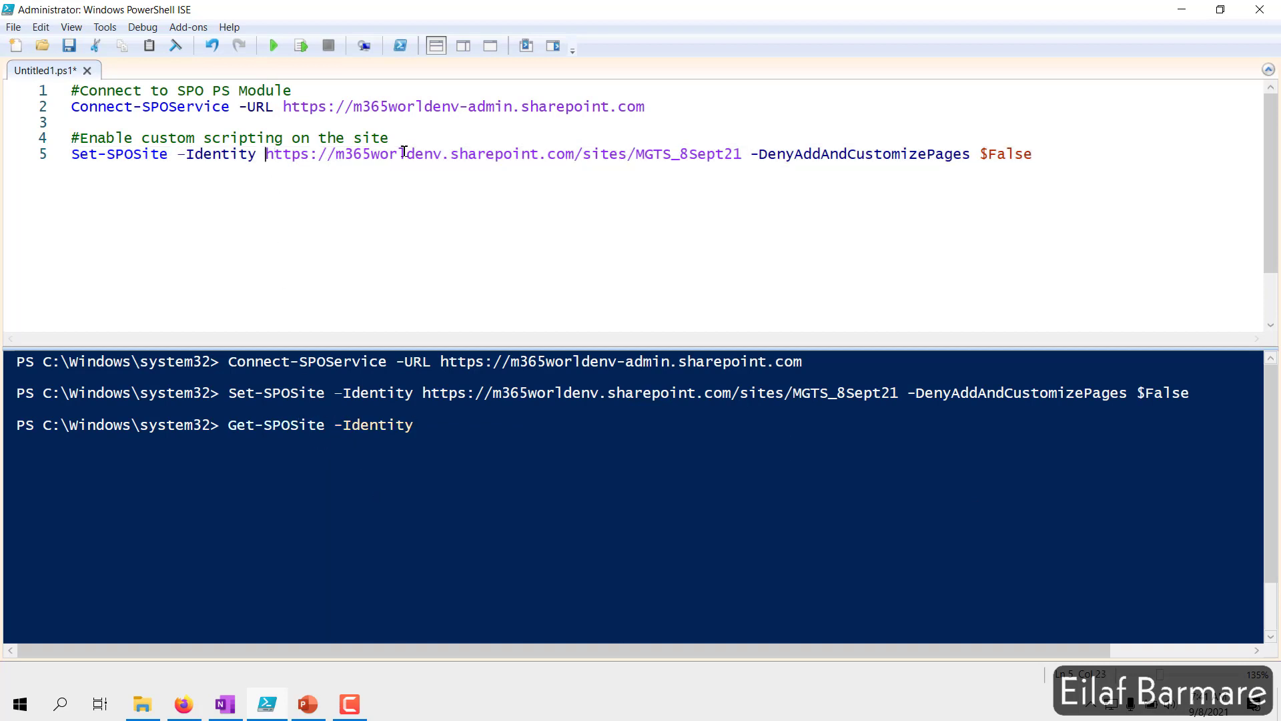
{"action": "left_click_drag", "start_coordinate": [265, 153], "coordinate": [741, 153]}
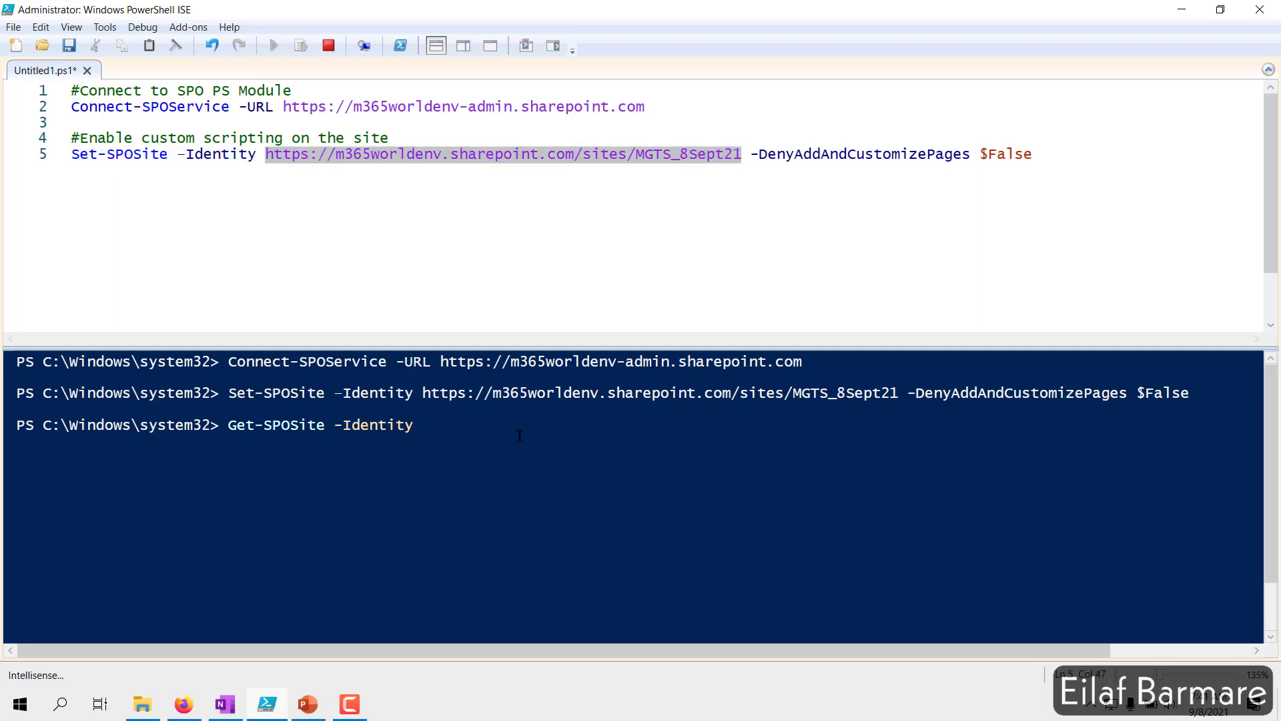
{"action": "type", "text": "https://m365worldenv.sharepoint.com/sites/MGTS_8Sept21 | F"}
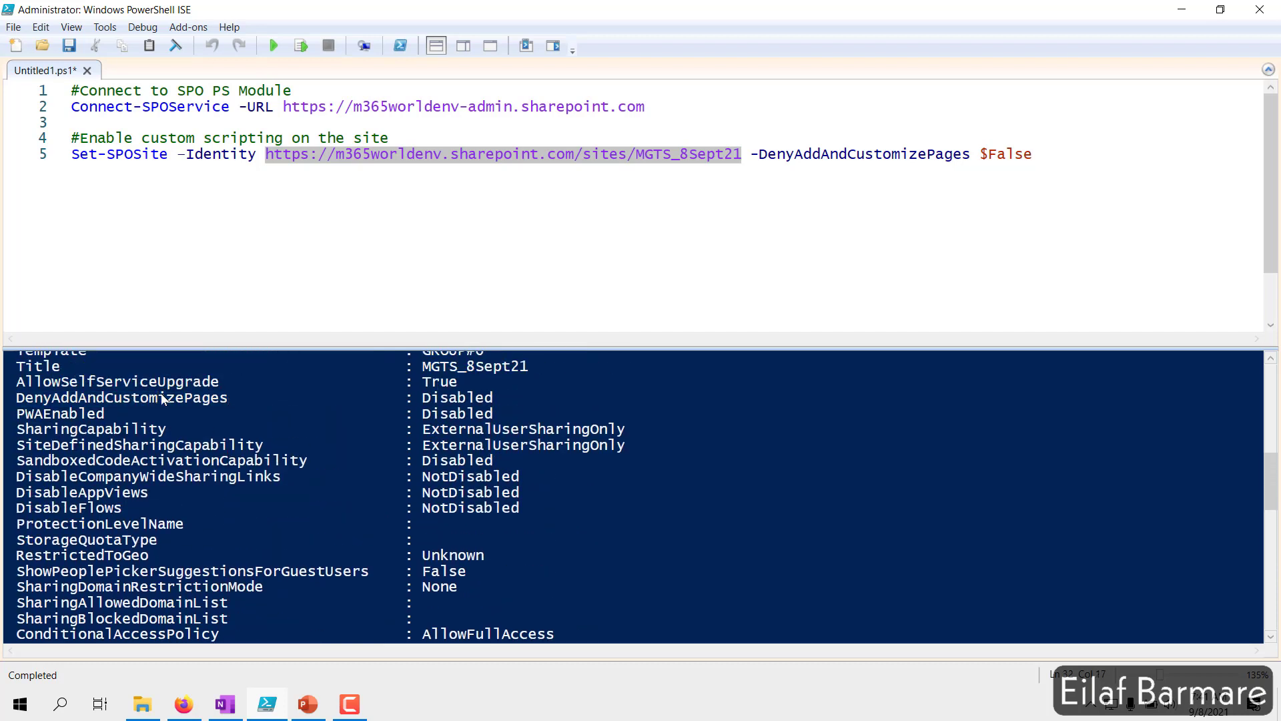
{"action": "double_click", "coordinate": [122, 397]}
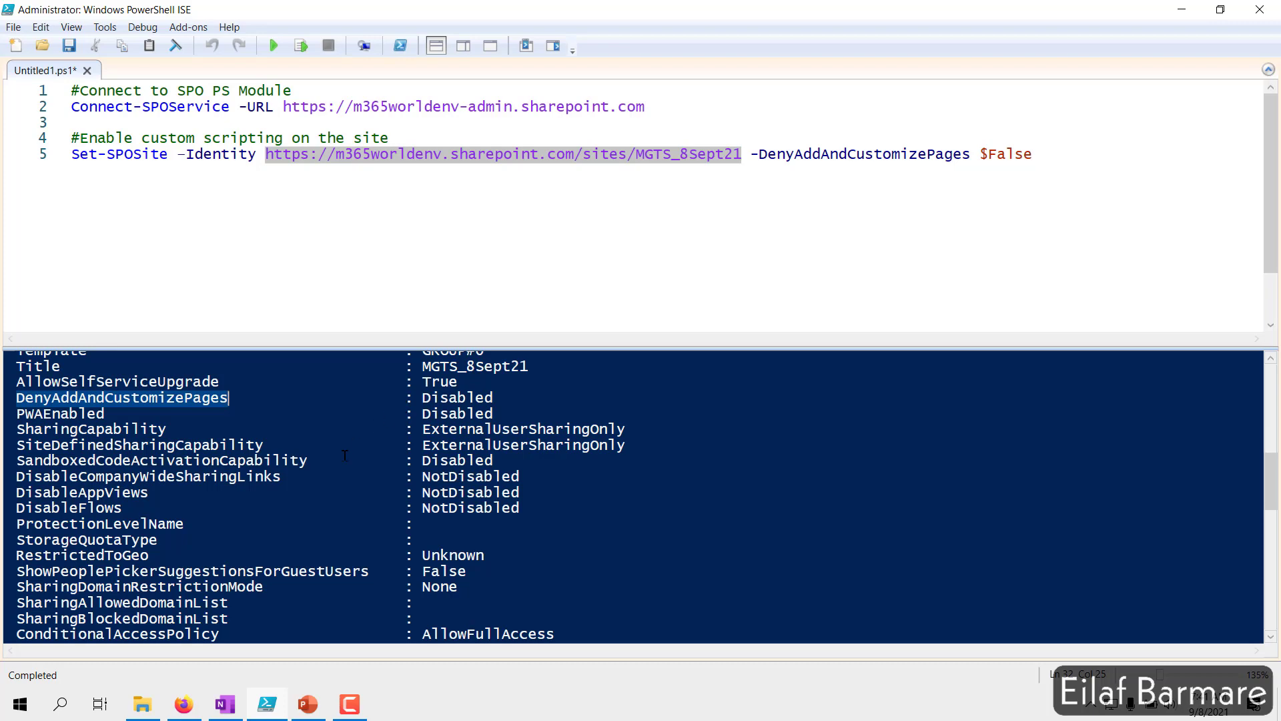
In List A Settings, choose 'Save list as template' under Permissions and Management
{"action": "left_click", "coordinate": [184, 703]}
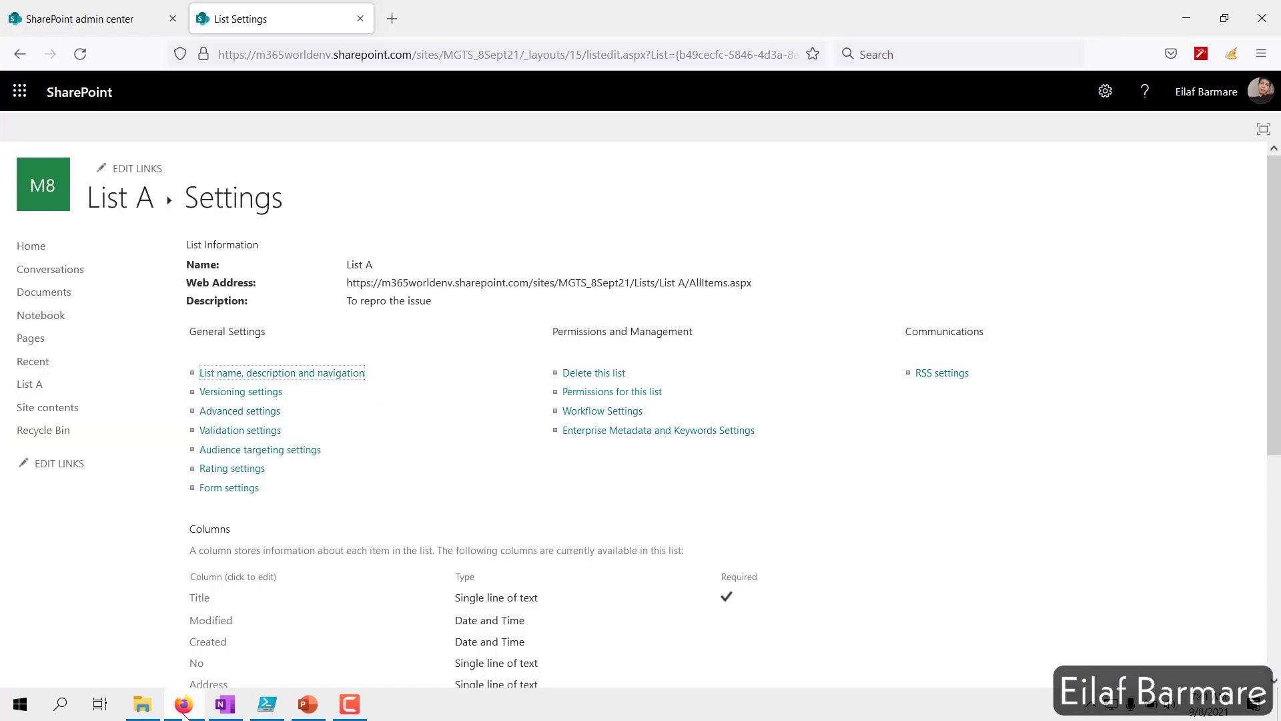
{"action": "mouse_move", "coordinate": [131, 212]}
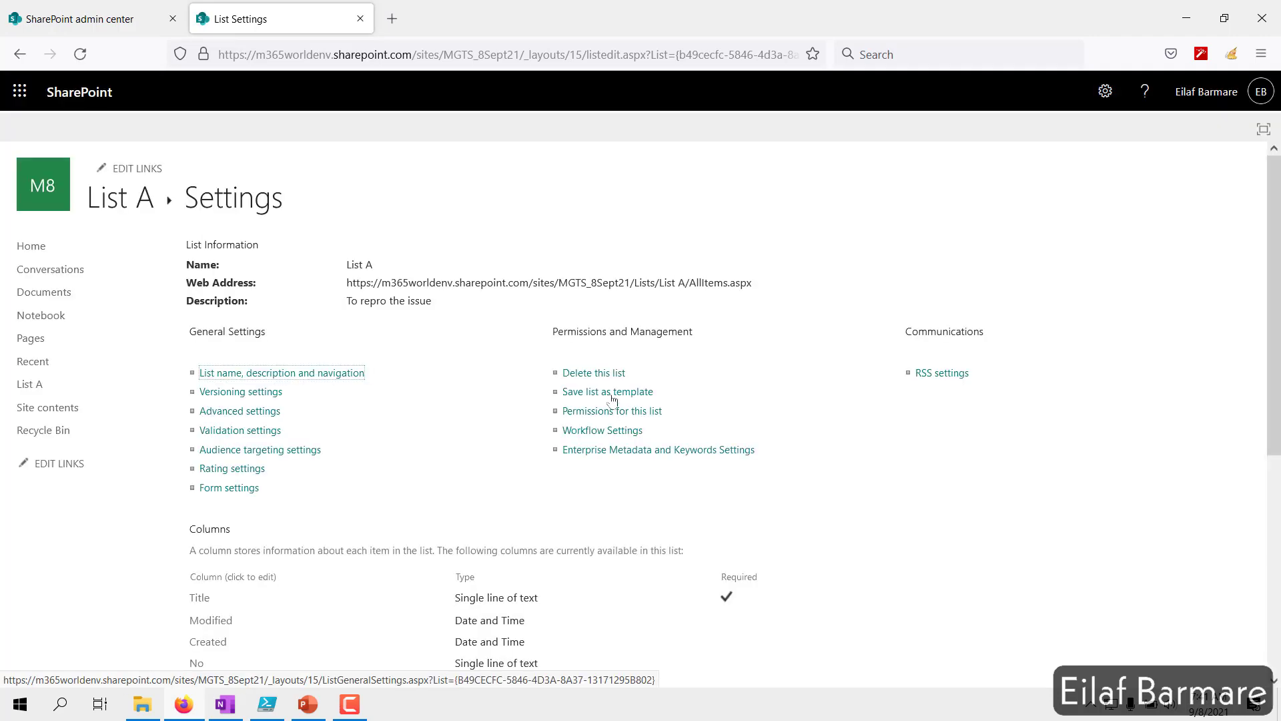
{"action": "mouse_move", "coordinate": [608, 395]}
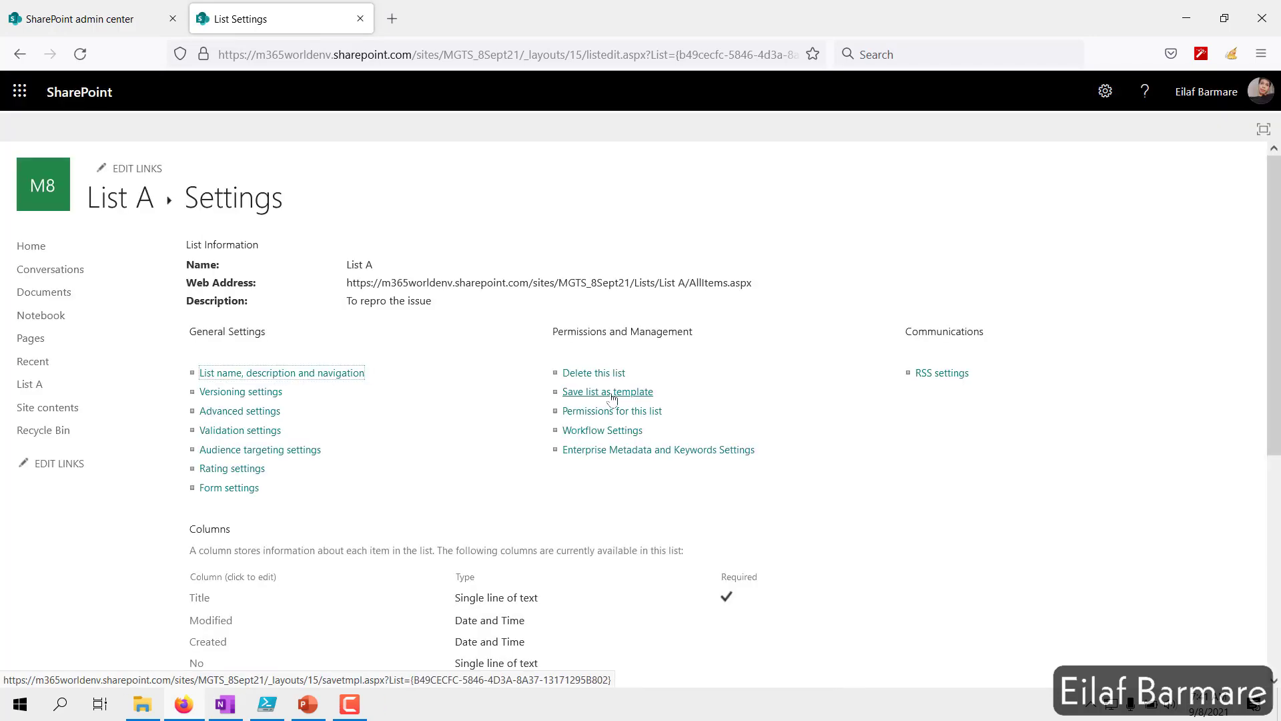
{"action": "left_click", "coordinate": [607, 391]}
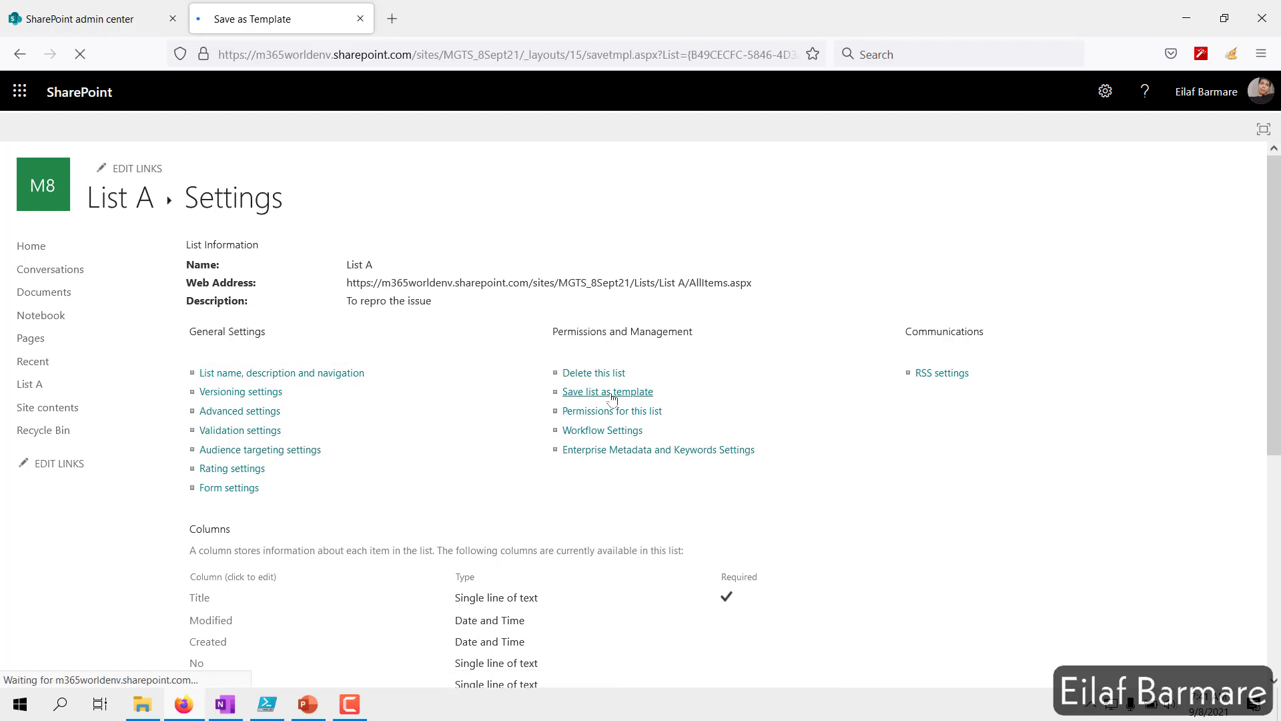
{"action": "left_click", "coordinate": [607, 391]}
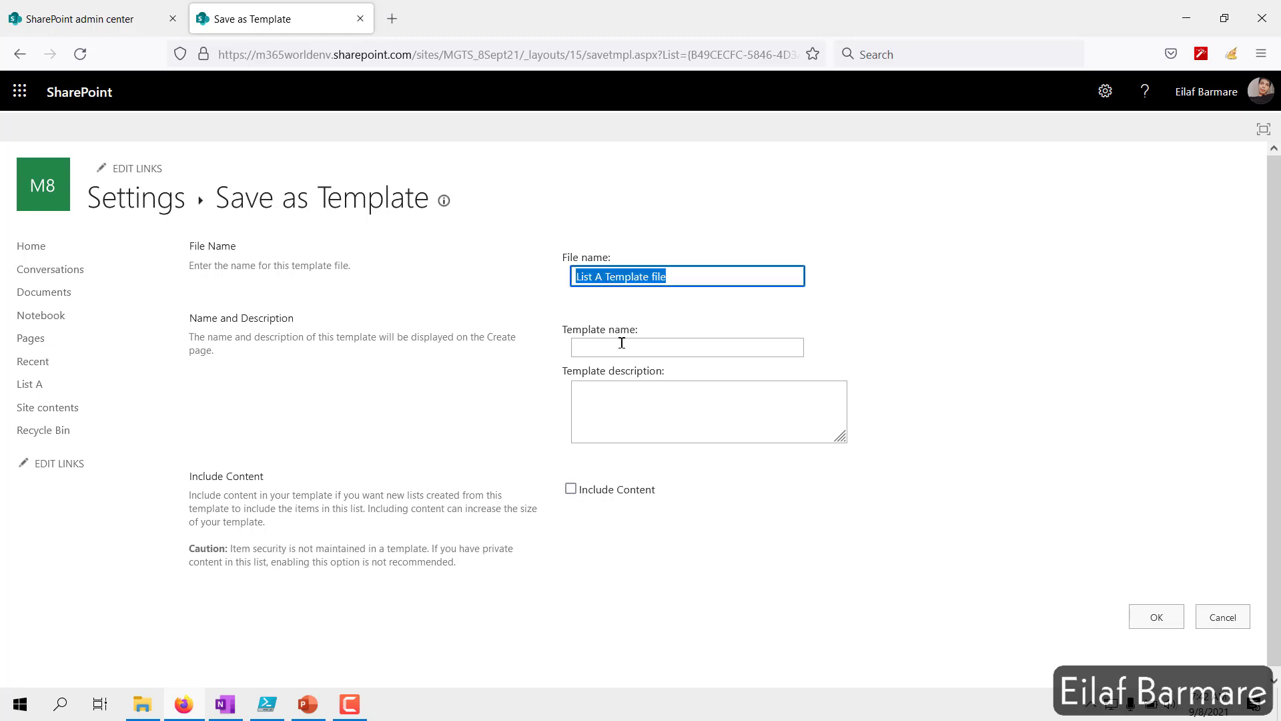
Name the template 'List A Template file', add a description, include content, and confirm
{"action": "left_click", "coordinate": [708, 410]}
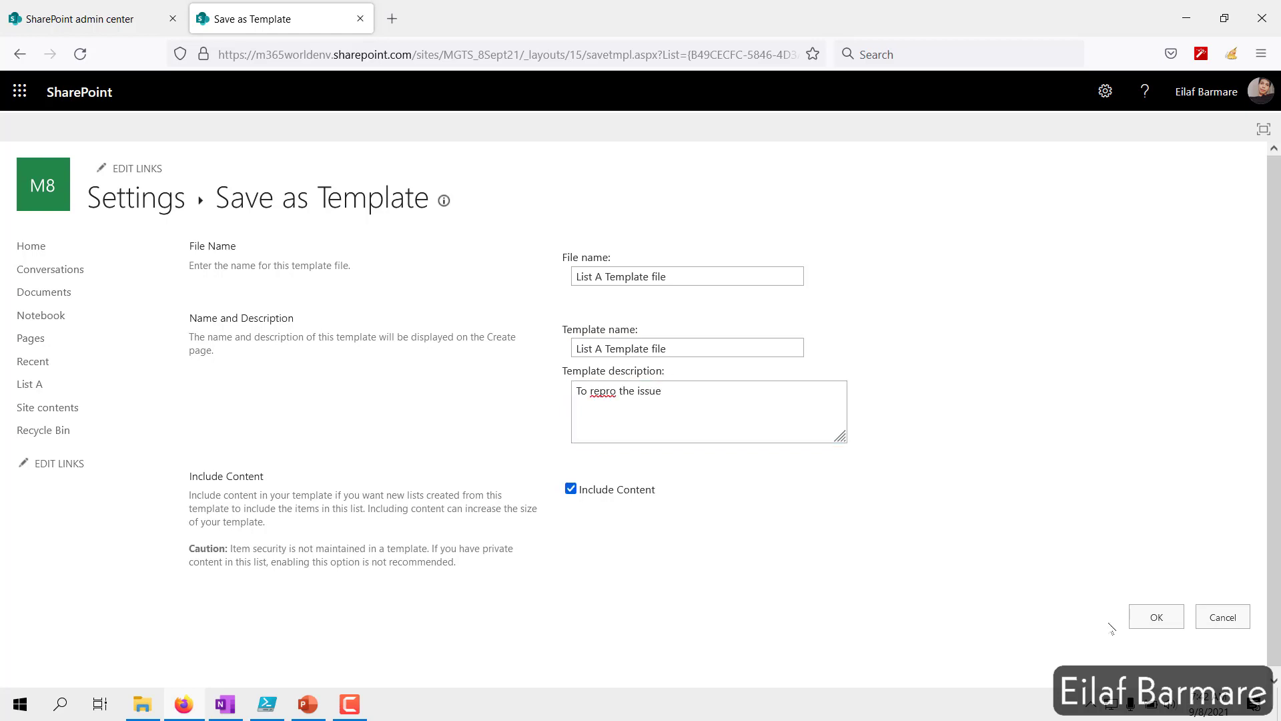
{"action": "left_click", "coordinate": [1156, 617]}
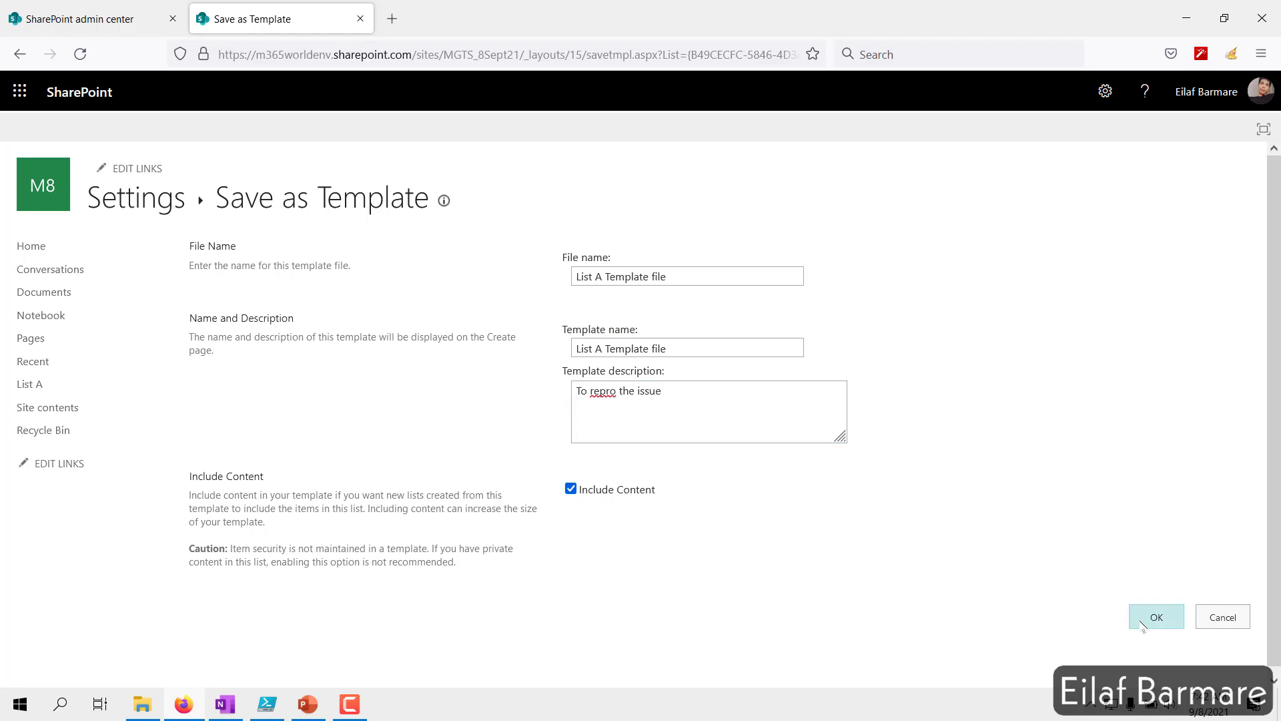
{"action": "left_click", "coordinate": [1157, 617]}
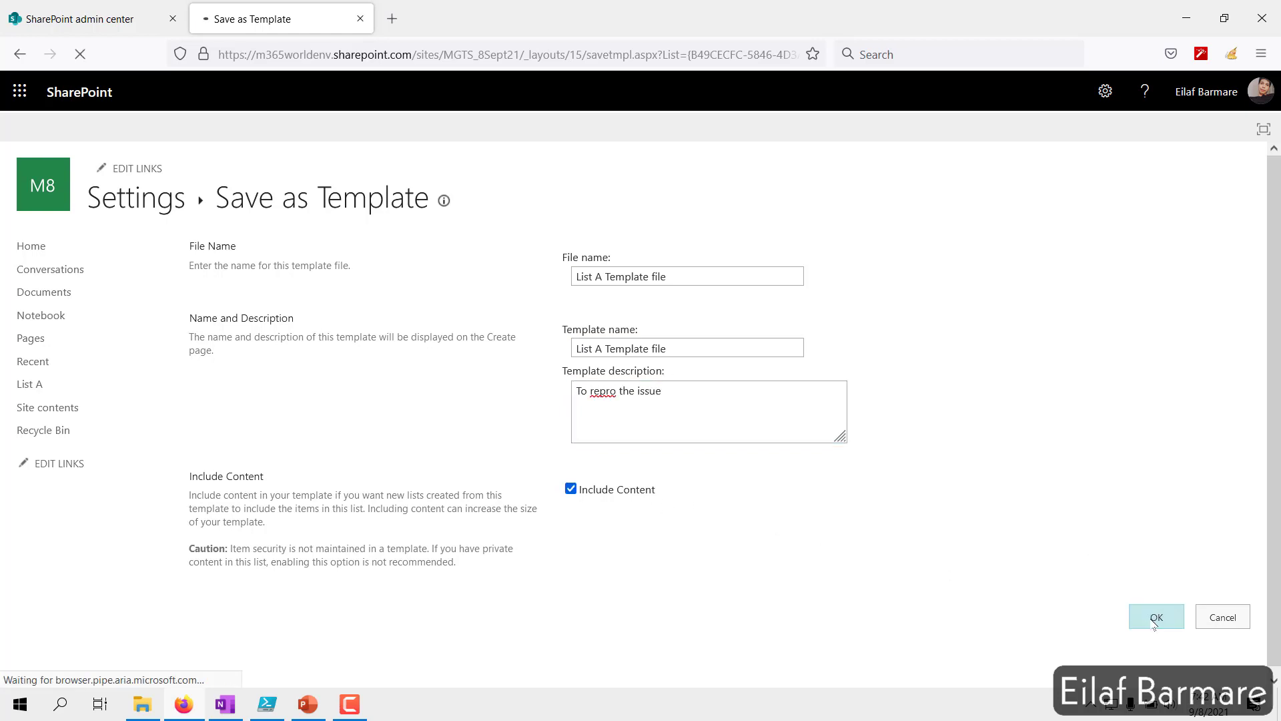
{"action": "left_click", "coordinate": [1157, 617]}
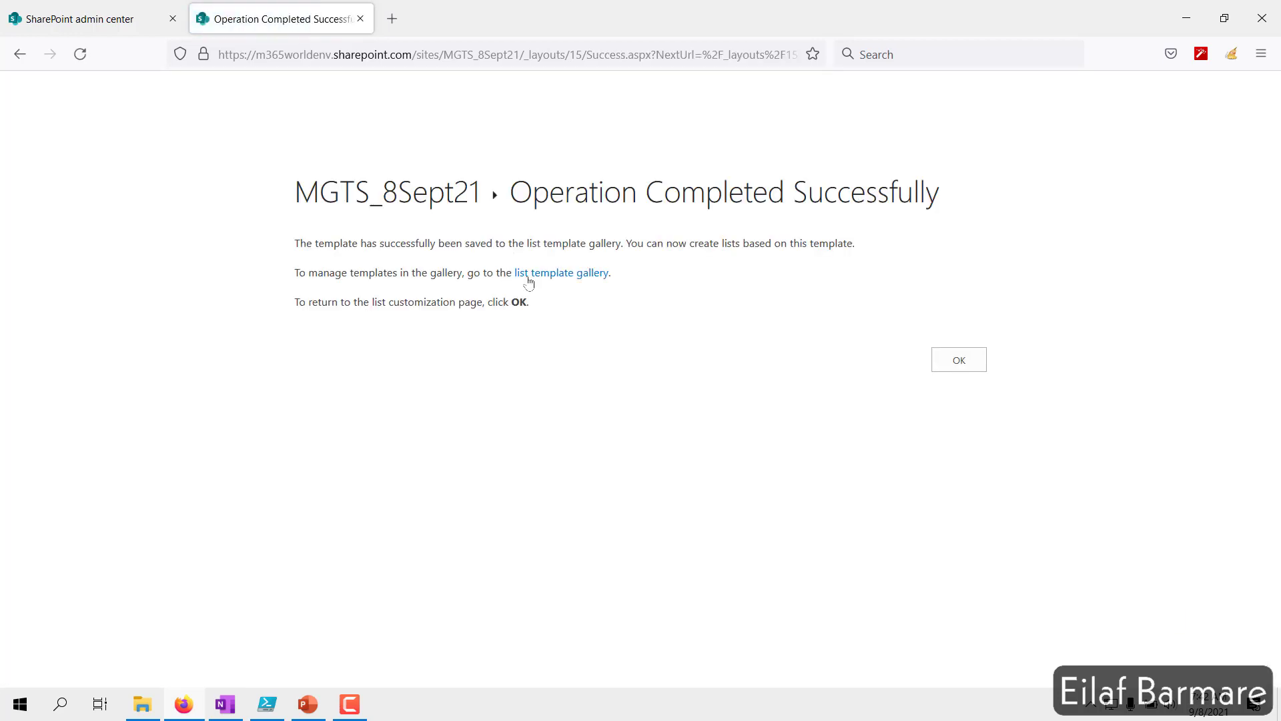
Go to the list template gallery and show FILES commands for List A Template file
{"action": "left_click", "coordinate": [561, 272]}
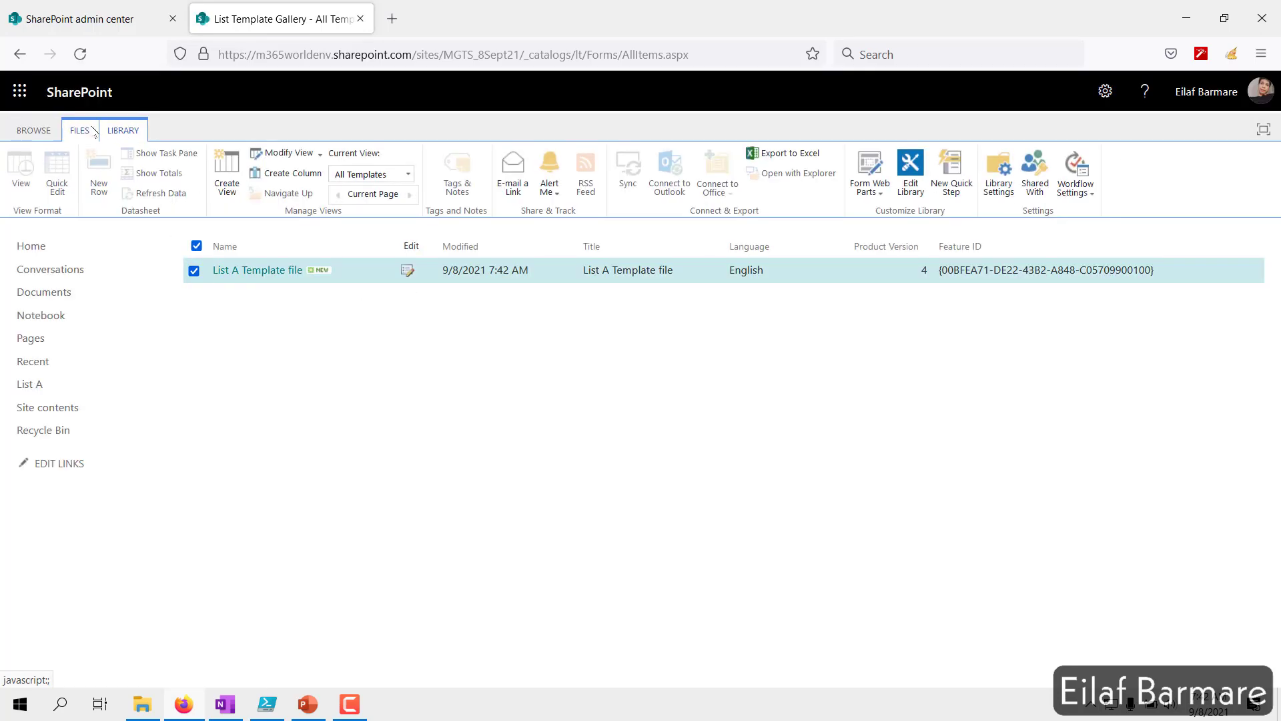
{"action": "mouse_move", "coordinate": [120, 130]}
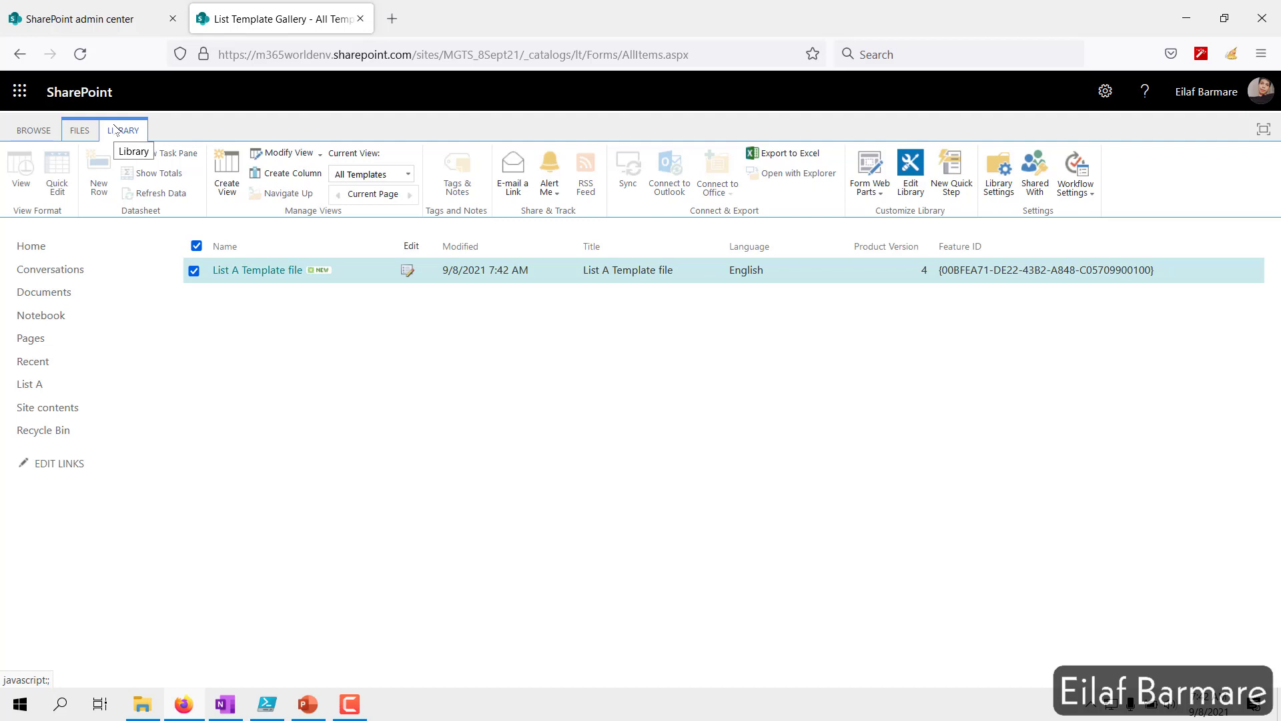
{"action": "left_click", "coordinate": [80, 131]}
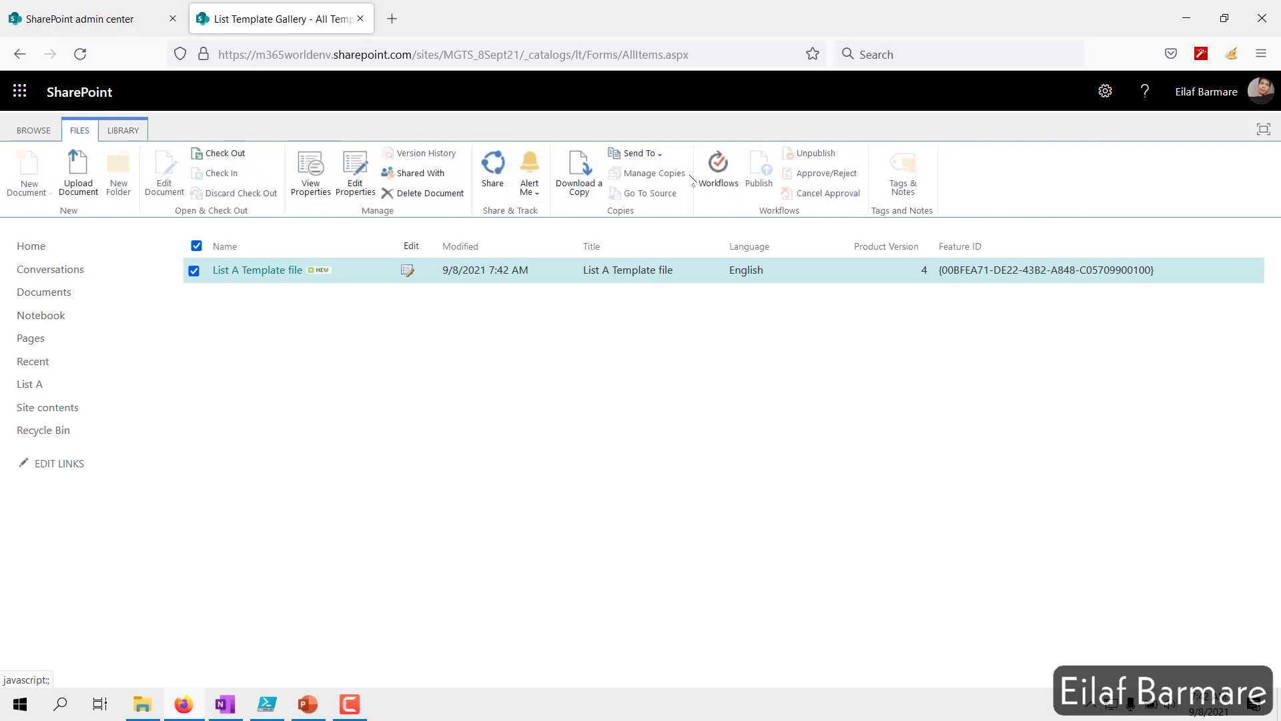